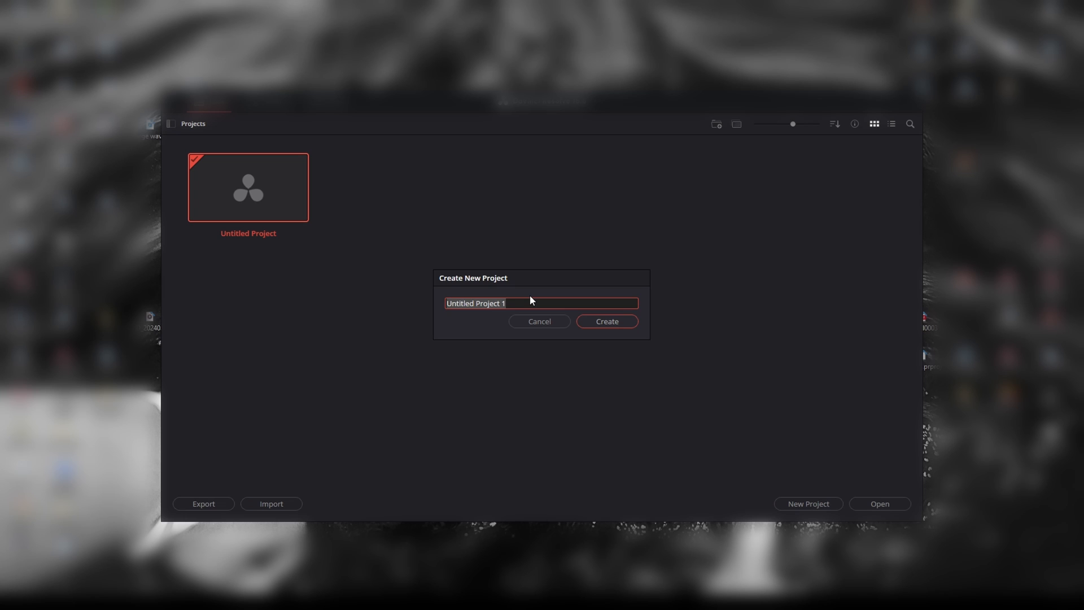
Step: Create the new project Stabilize so it opens on the Cut page
click(605, 320)
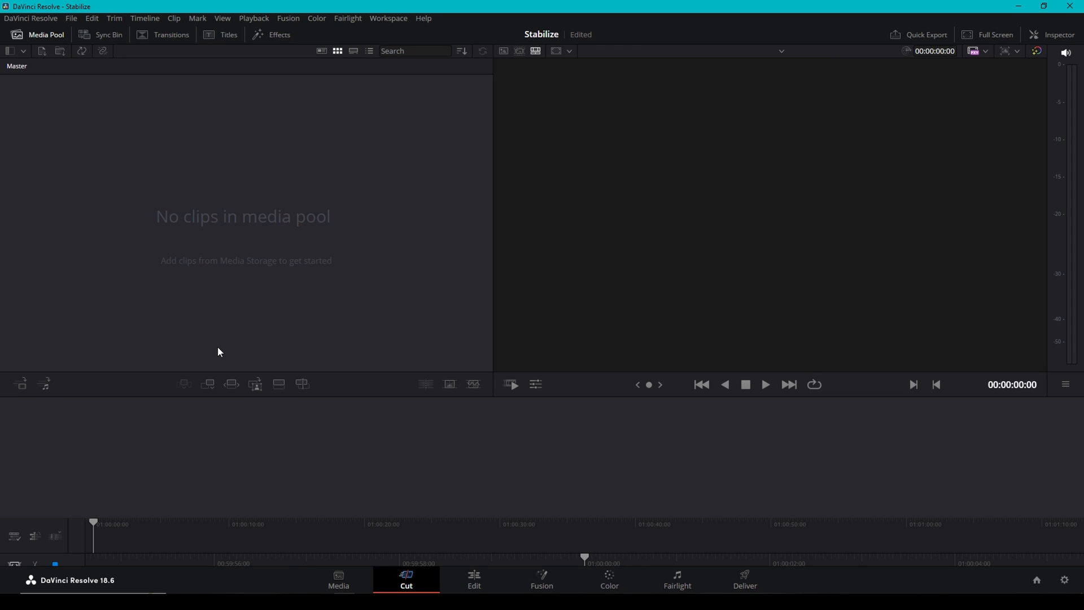
mouse_move(208, 312)
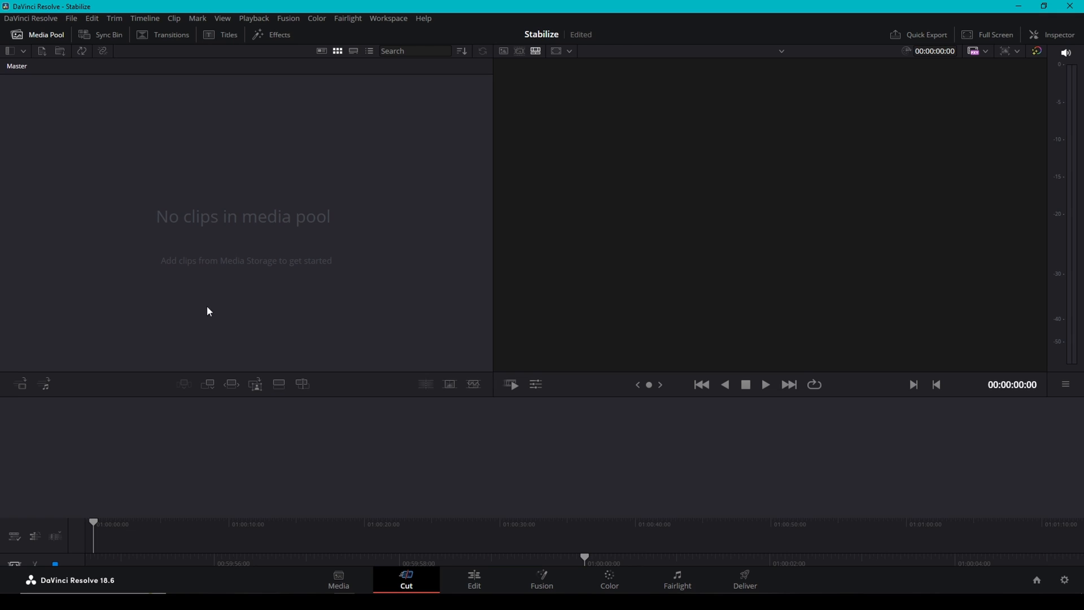
mouse_move(141, 520)
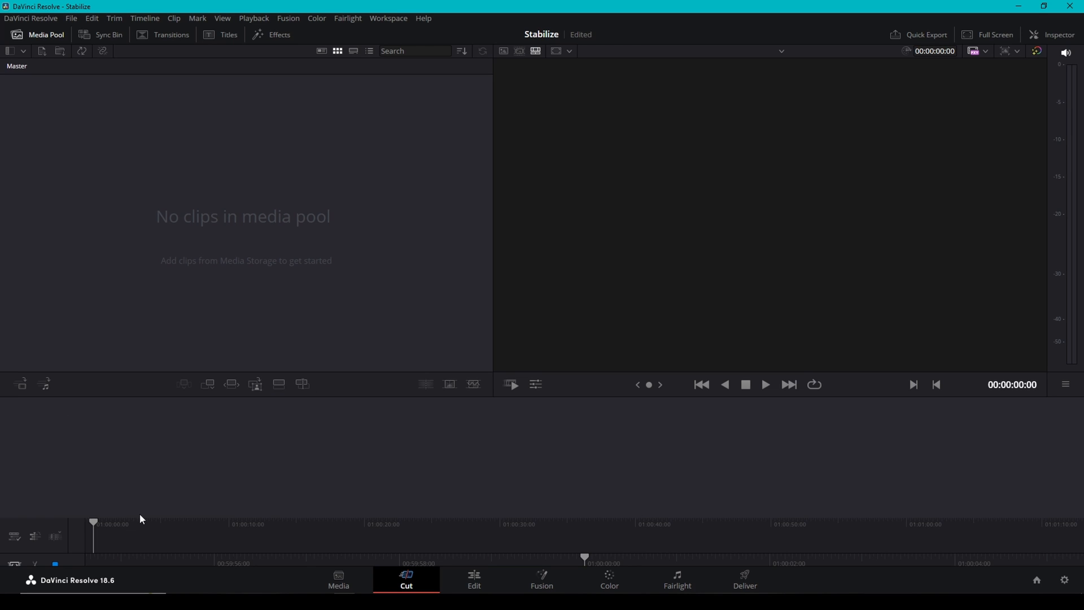
mouse_move(541, 580)
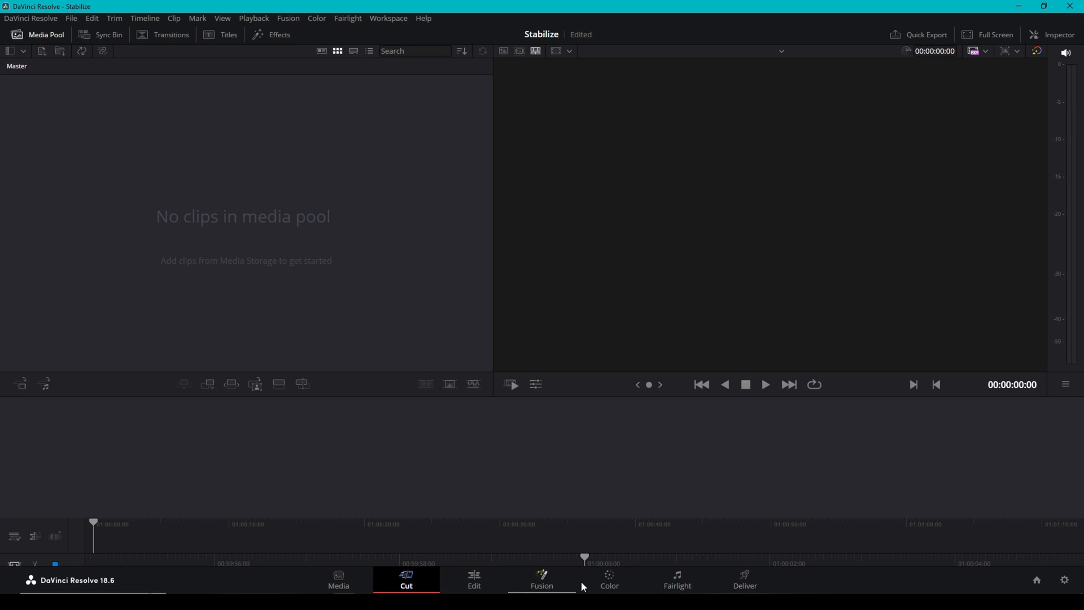
Step: Tour the Media, Cut, Edit and Fusion workspaces of the empty project
click(338, 580)
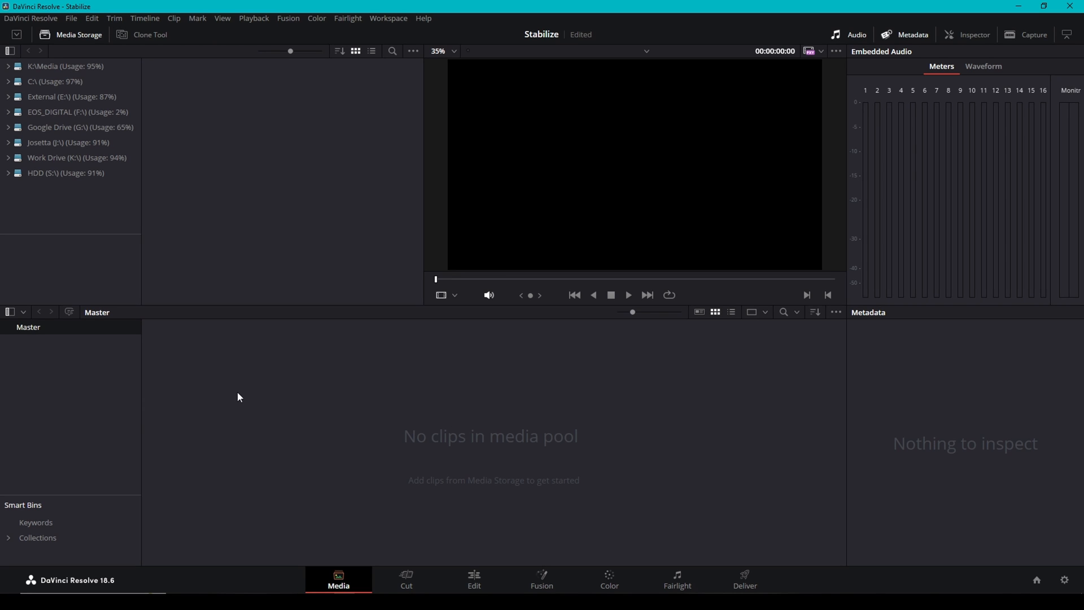
mouse_move(415, 470)
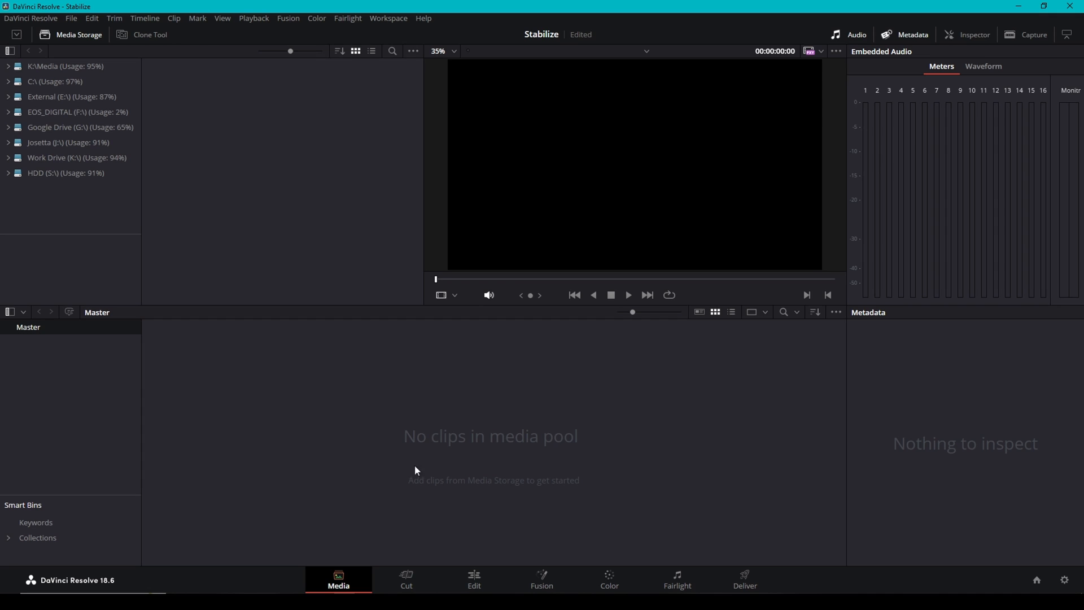
click(406, 580)
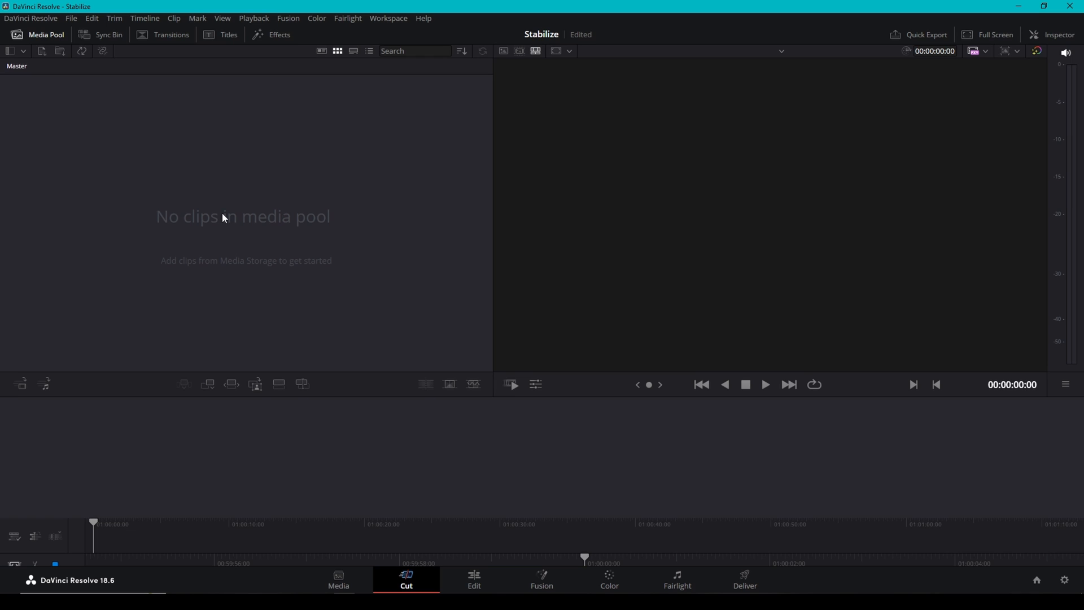
click(473, 579)
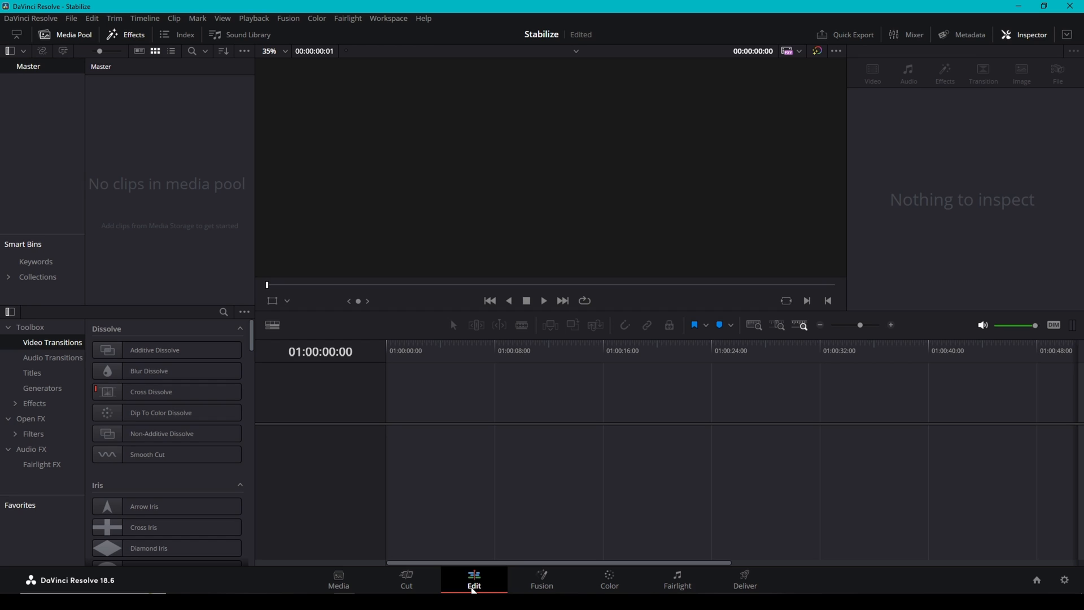
mouse_move(575, 439)
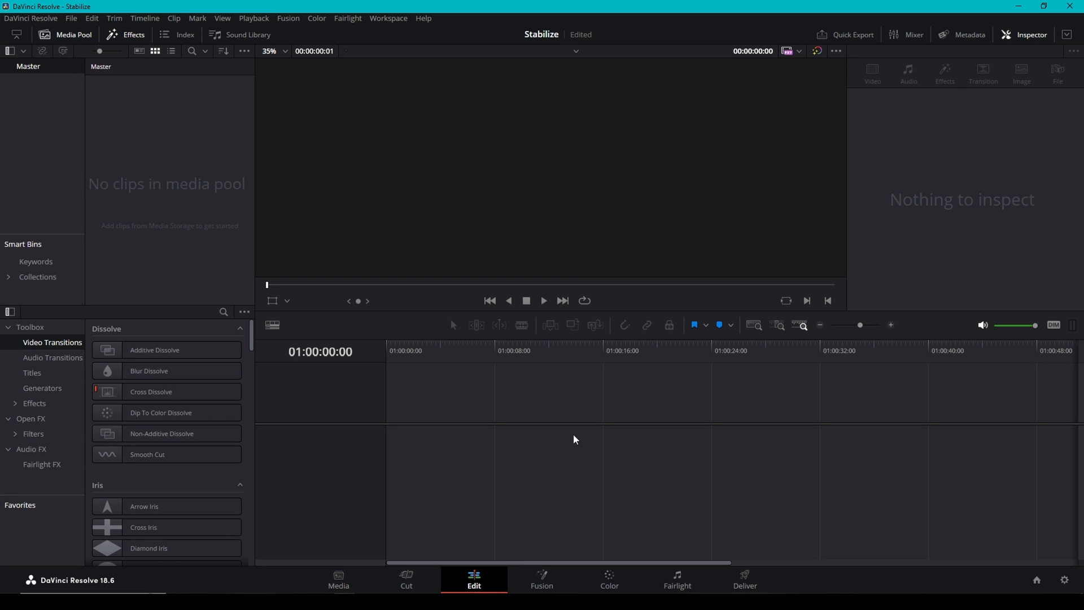
click(541, 580)
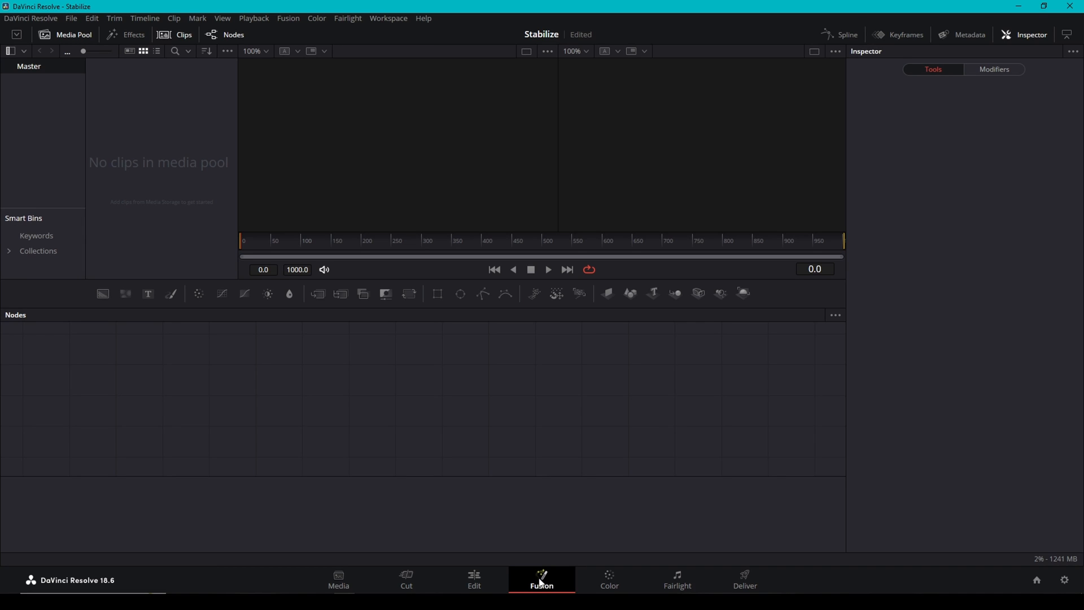
Step: Continue through the Color, Fairlight and Deliver workspaces, ending on render settings
click(608, 578)
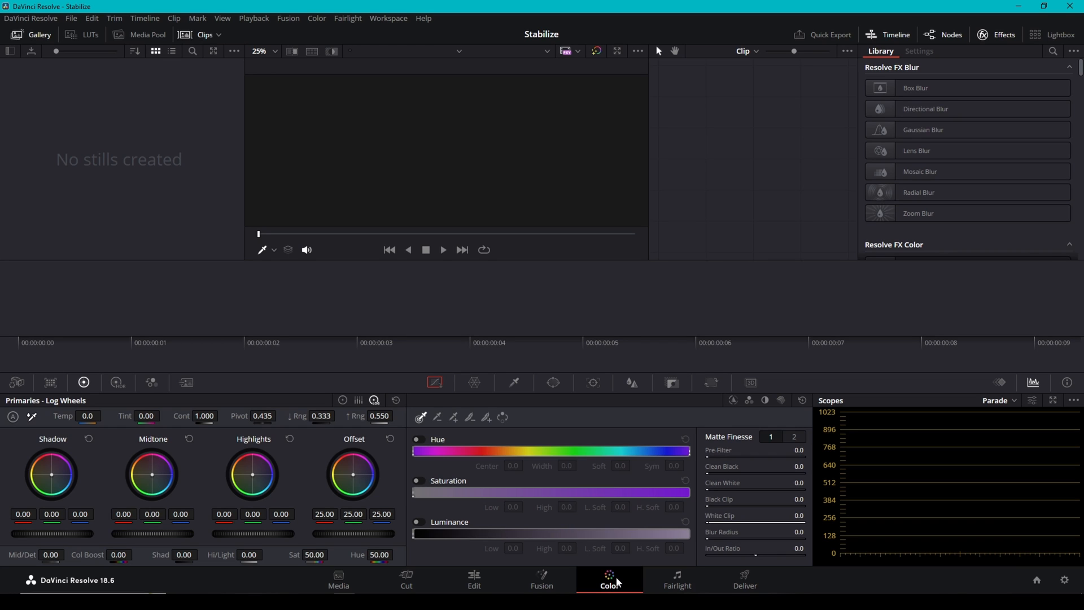
click(676, 579)
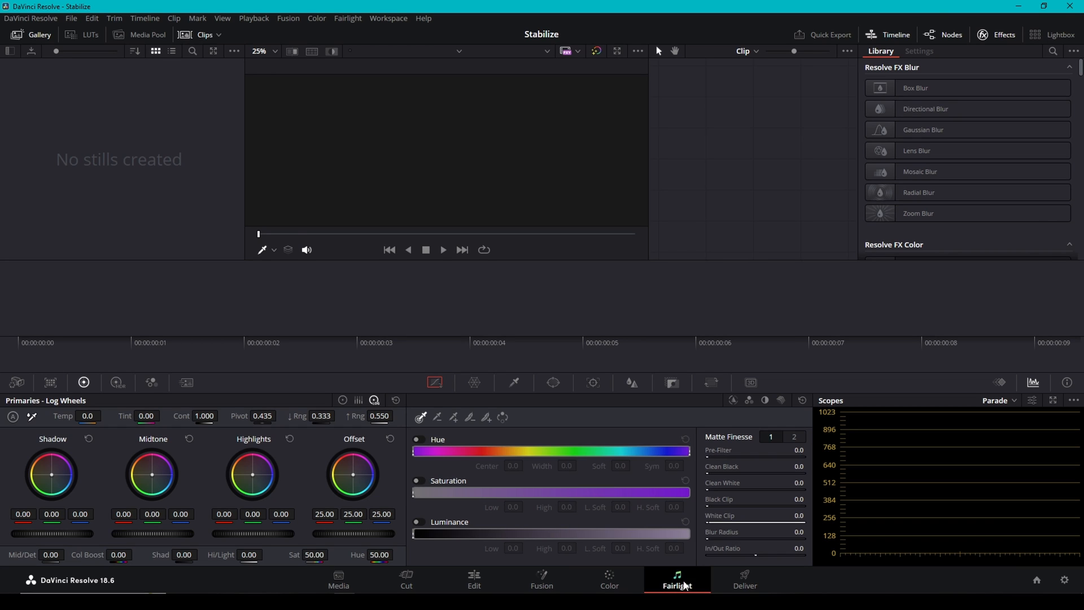
click(676, 580)
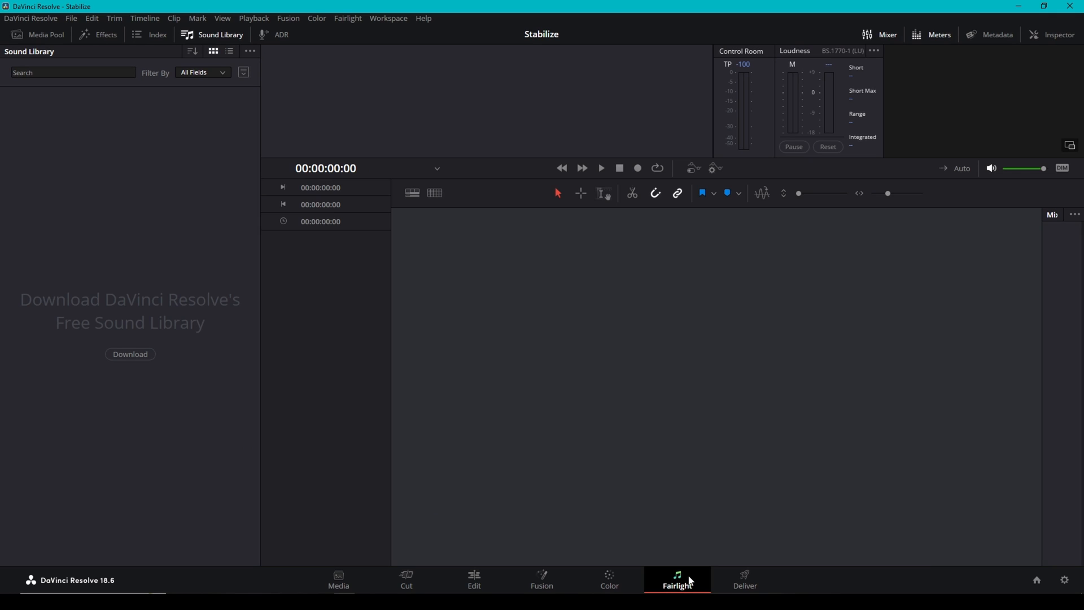
mouse_move(746, 544)
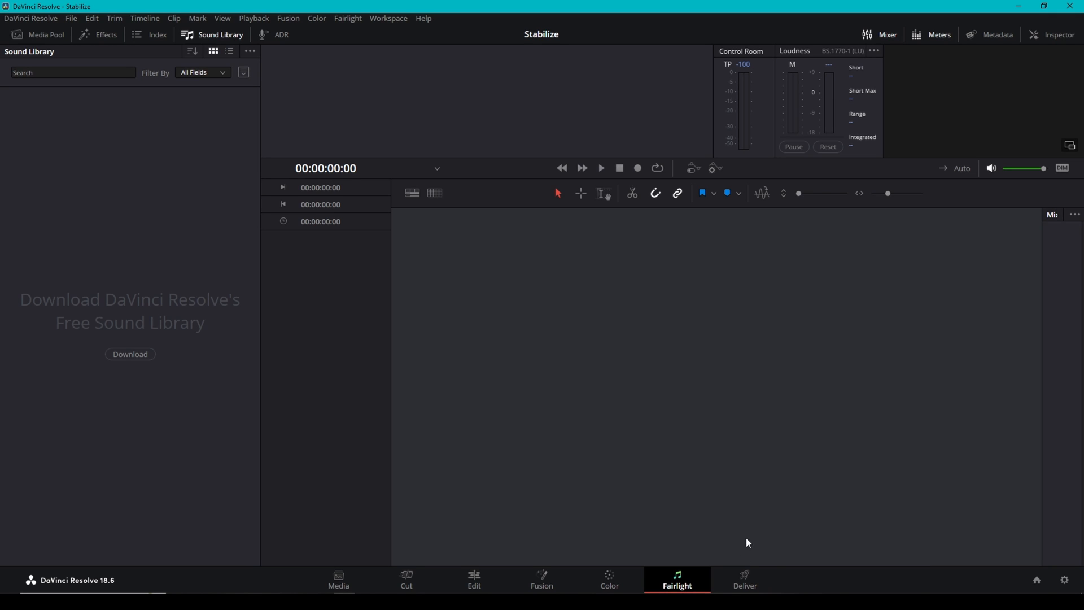
click(744, 580)
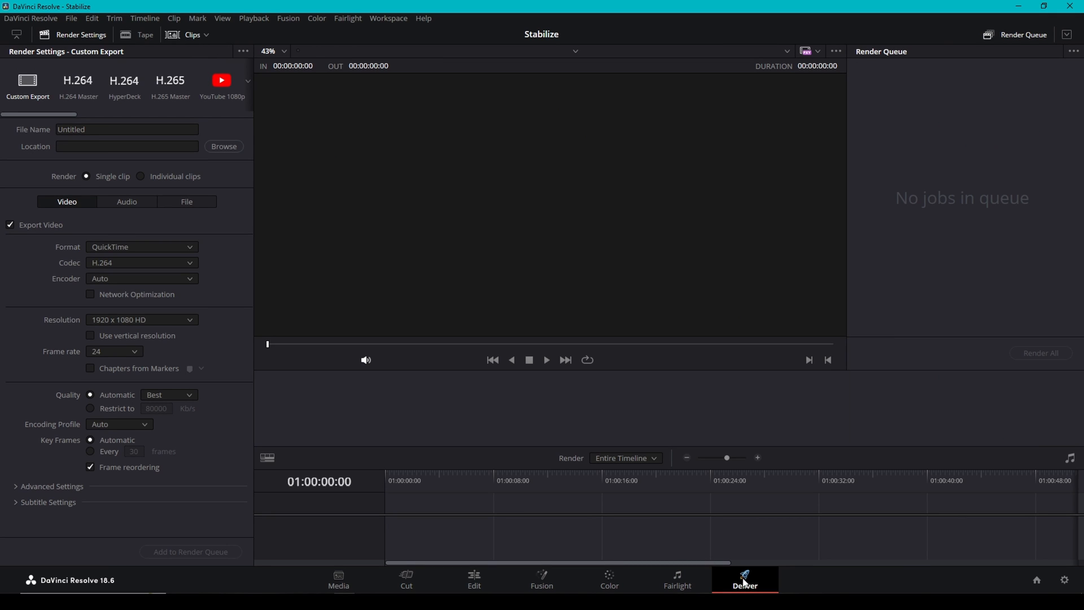
mouse_move(455, 514)
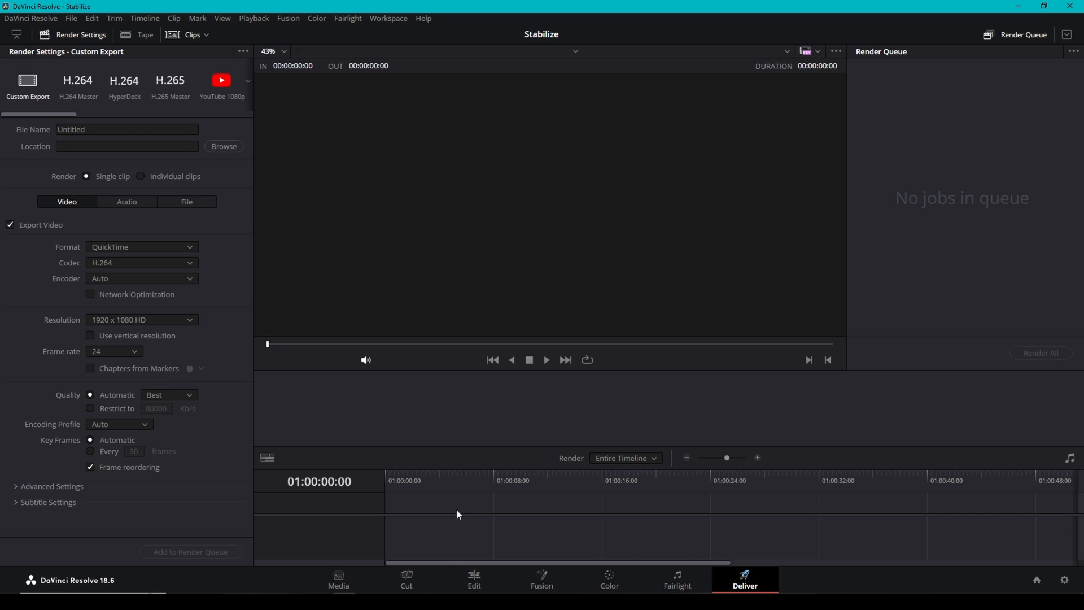
Step: Back on the Cut page, load the imported jet MP4 clip and preview it in the viewer
click(405, 579)
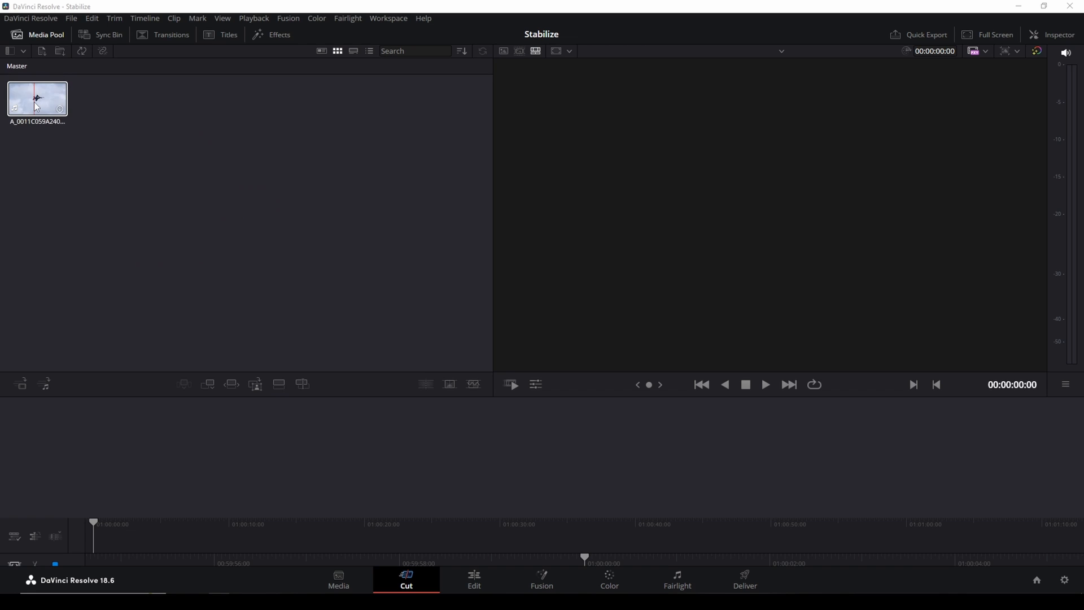
click(36, 98)
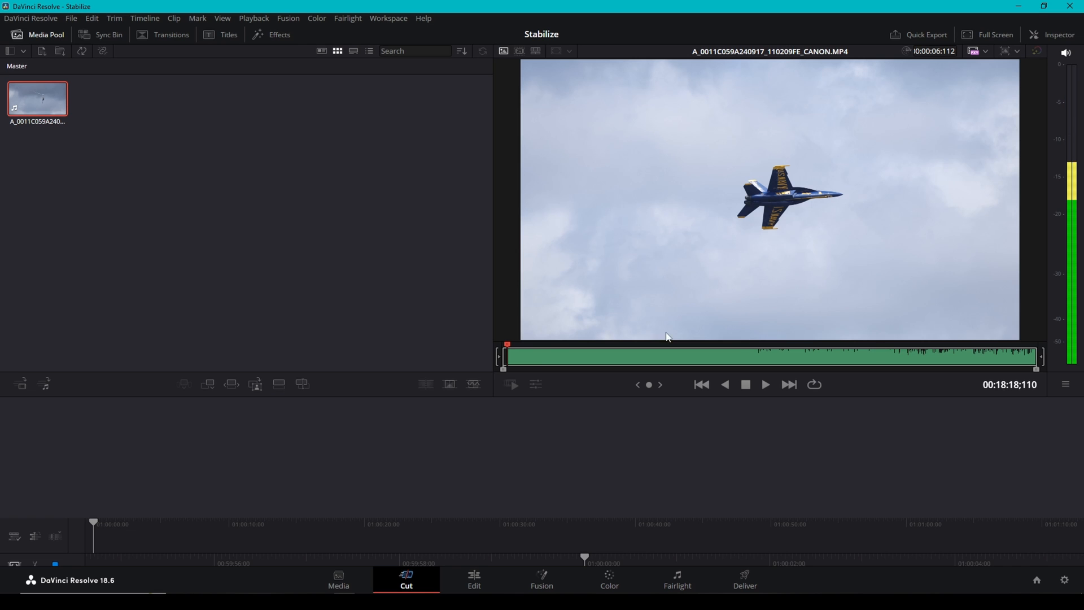
click(765, 384)
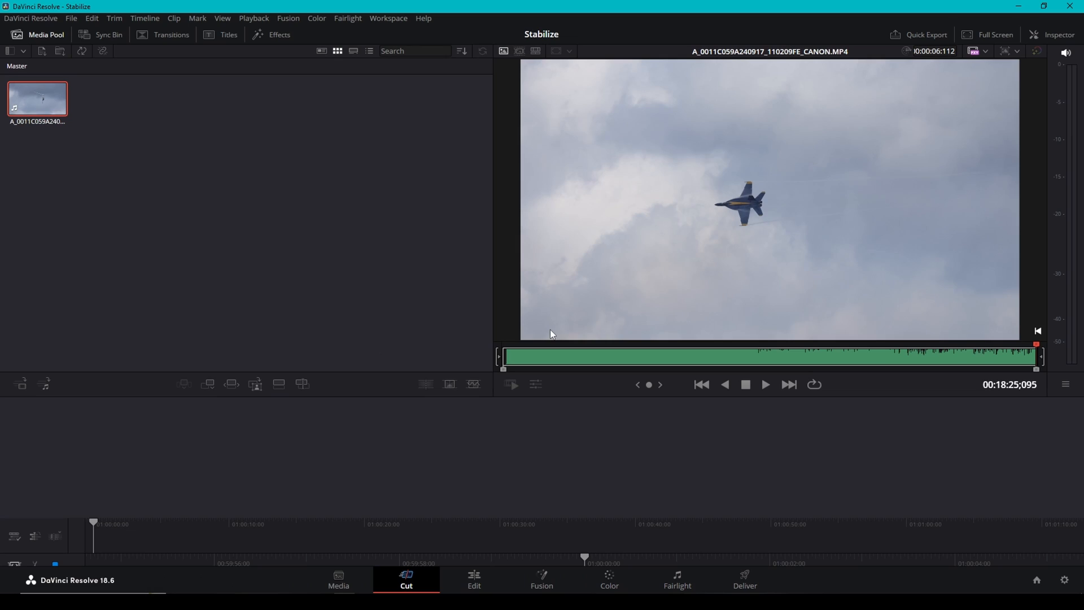
mouse_move(368, 377)
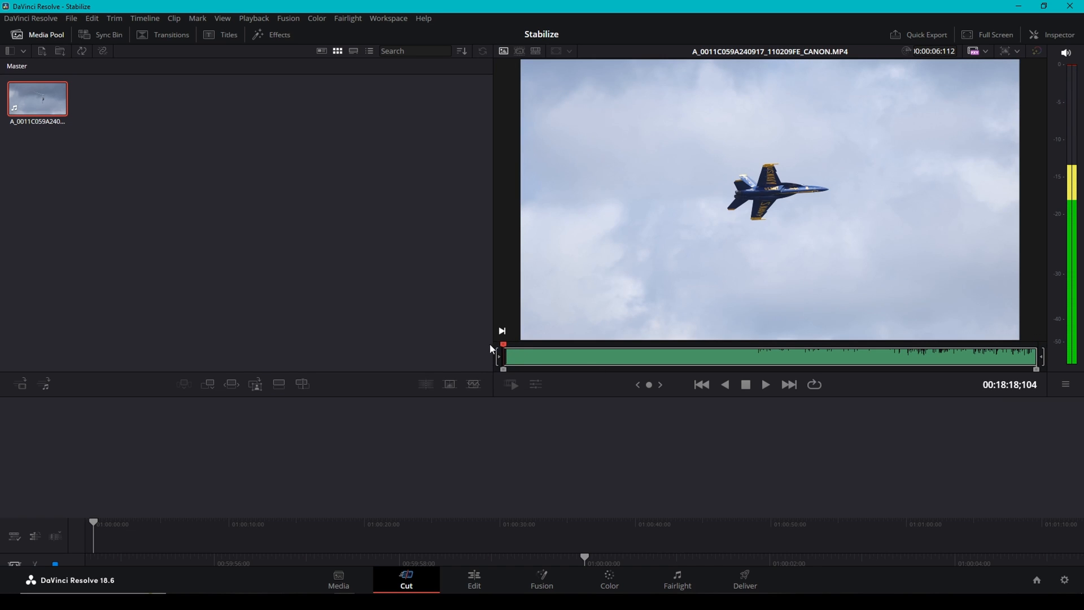
Step: Review the jet clip from its start and append the trimmed clip to a new timeline
click(764, 384)
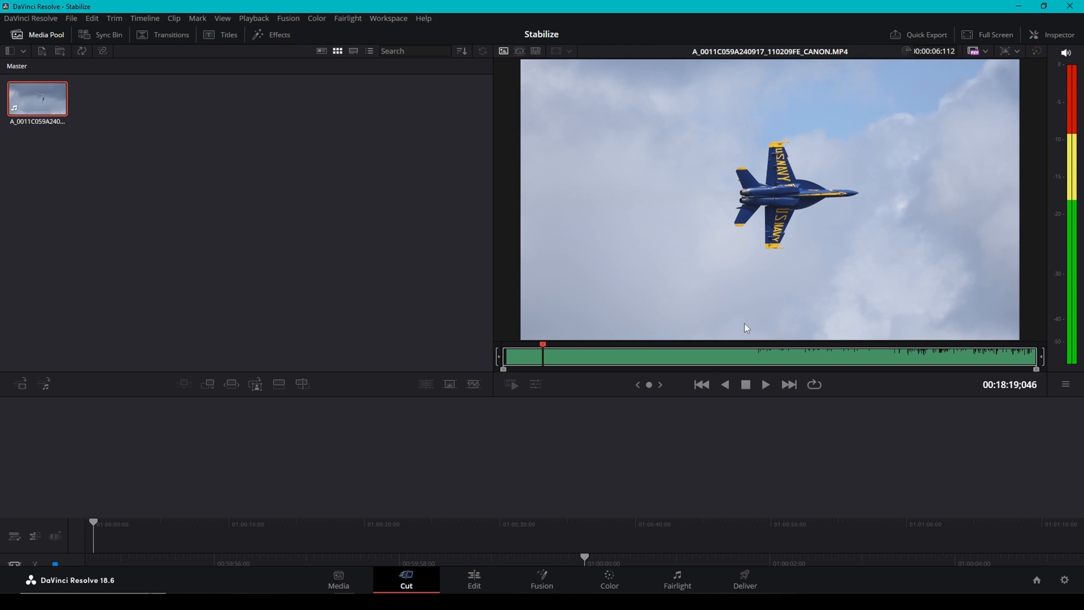
click(505, 356)
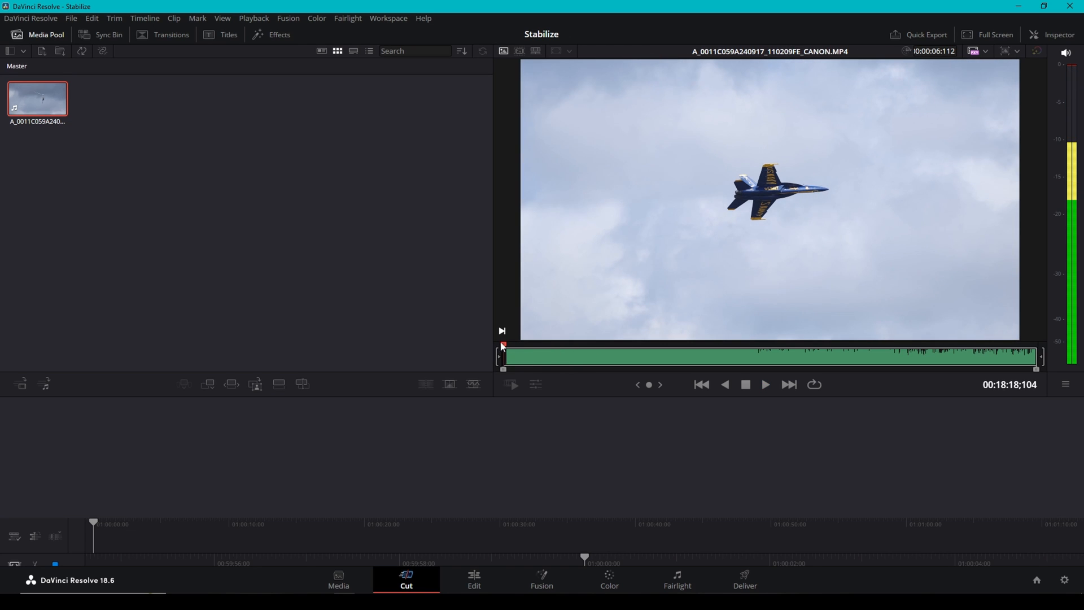
click(765, 384)
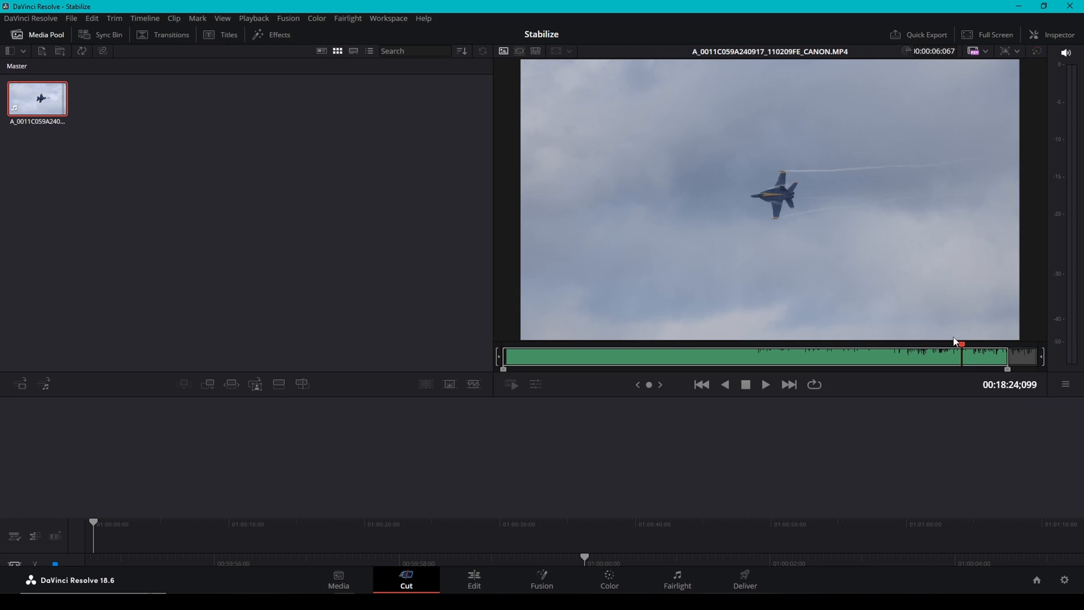
mouse_move(956, 342)
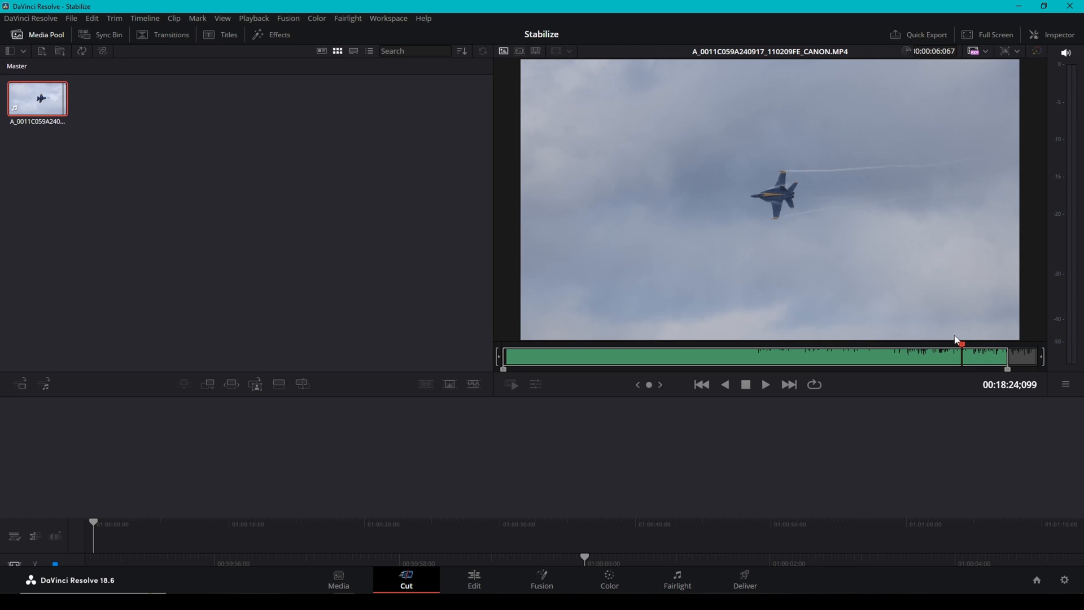
mouse_move(222, 386)
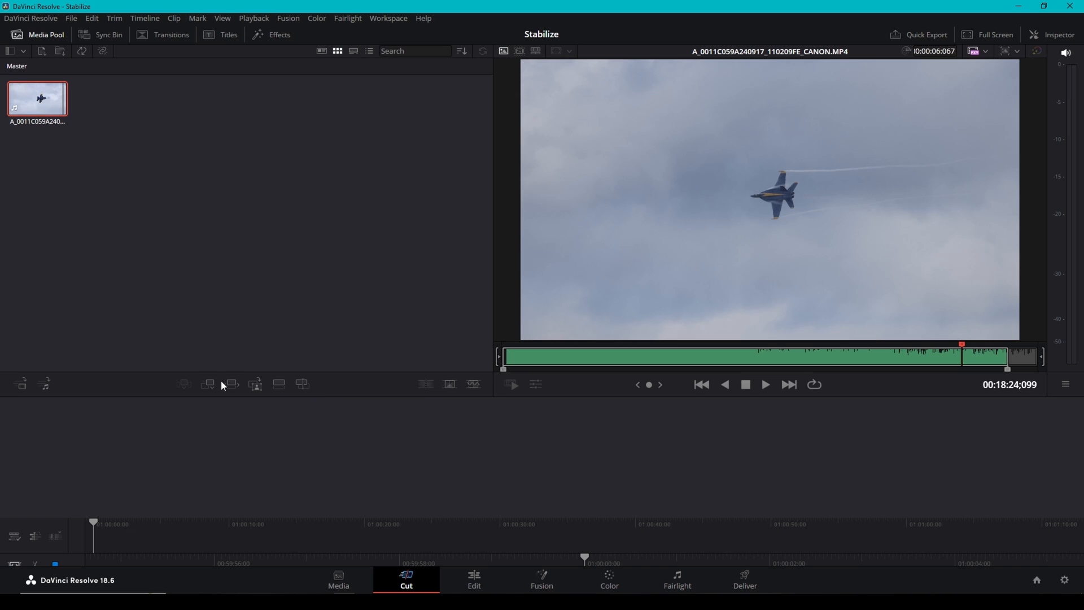
mouse_move(208, 384)
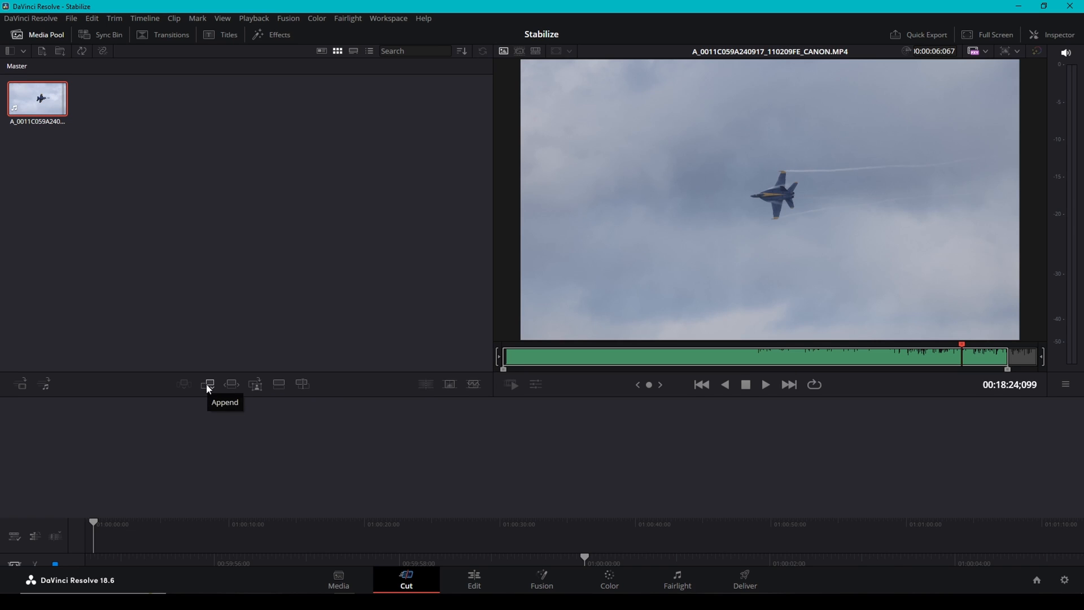
click(208, 384)
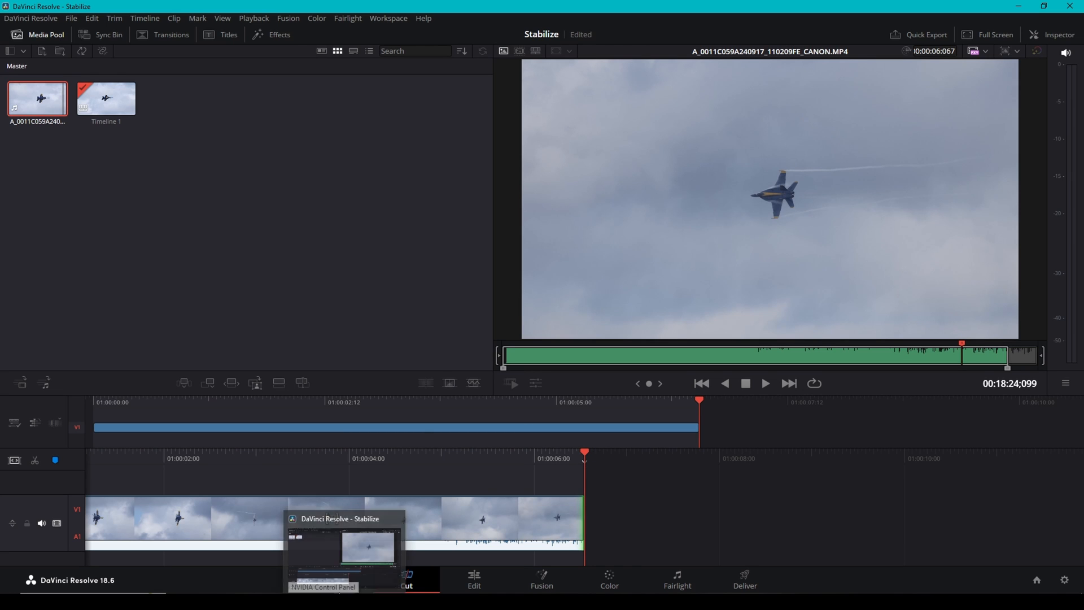
Step: View the jet clip's video and audio tracks on the Edit page and dismiss its options menu
click(473, 579)
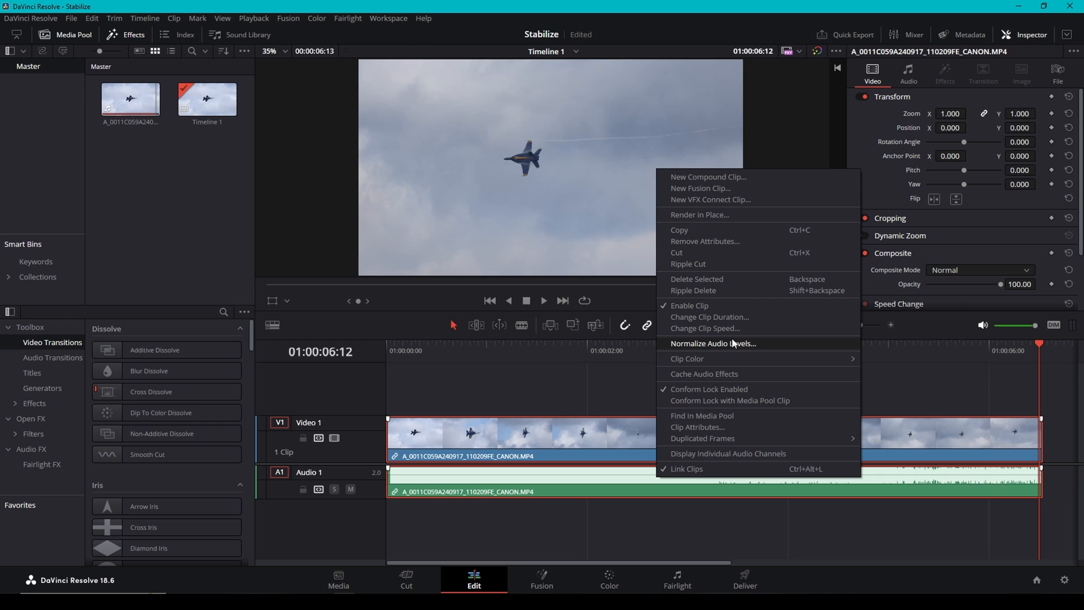
mouse_move(735, 346)
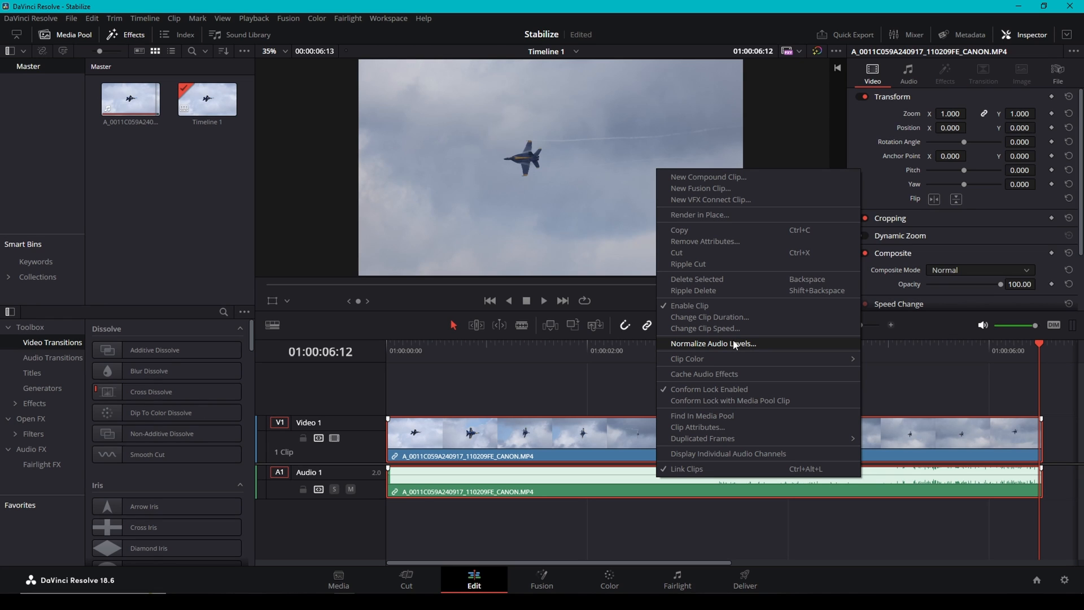
click(713, 344)
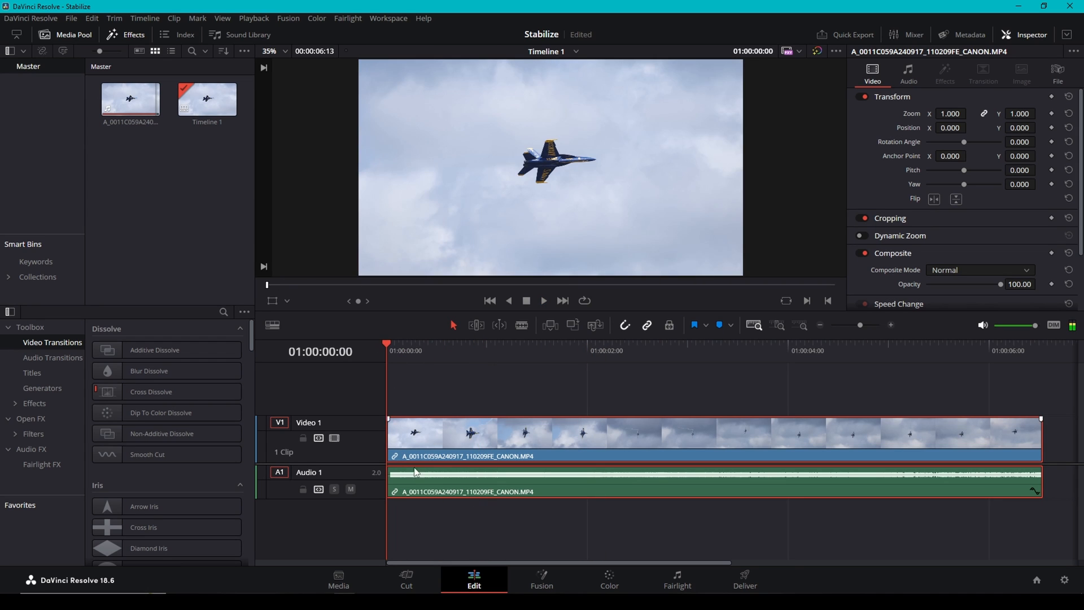
Step: On the Fusion page, insert a Planar Tracker node between MediaIn1 and MediaOut1
click(541, 580)
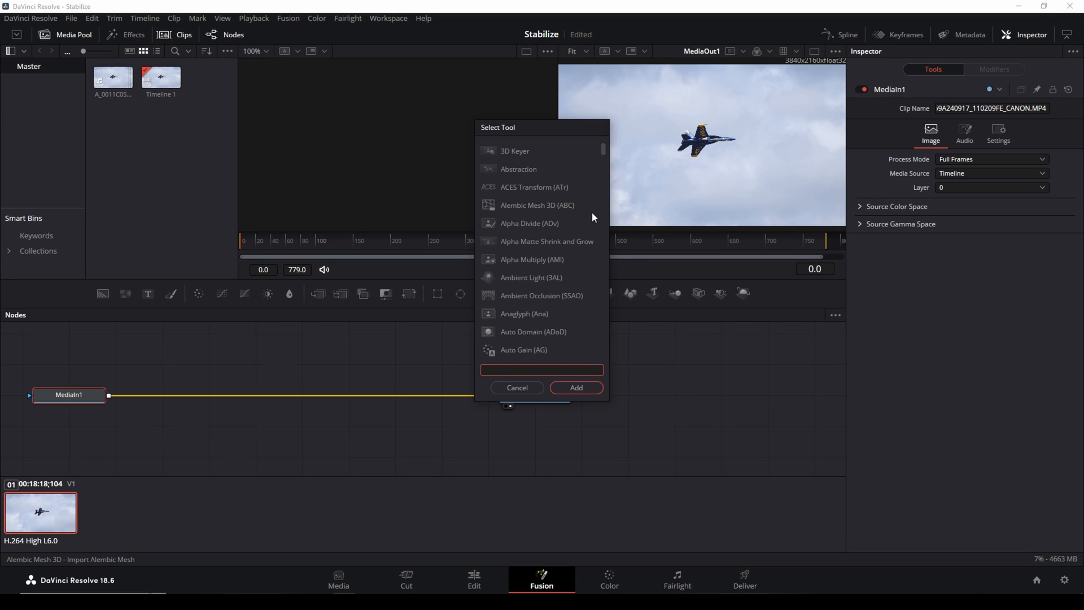
text(plan)
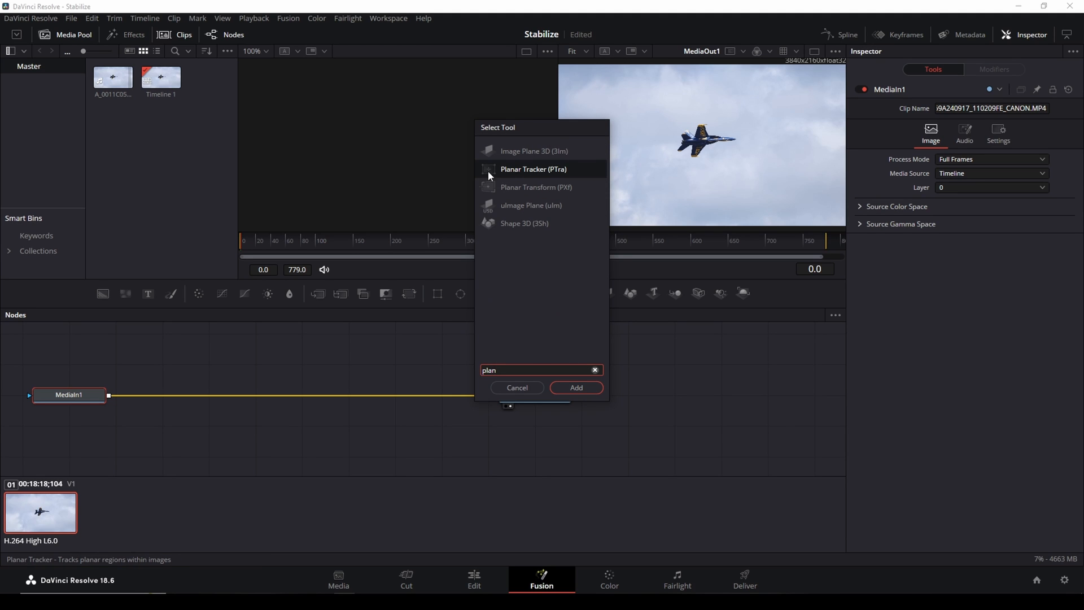
click(533, 168)
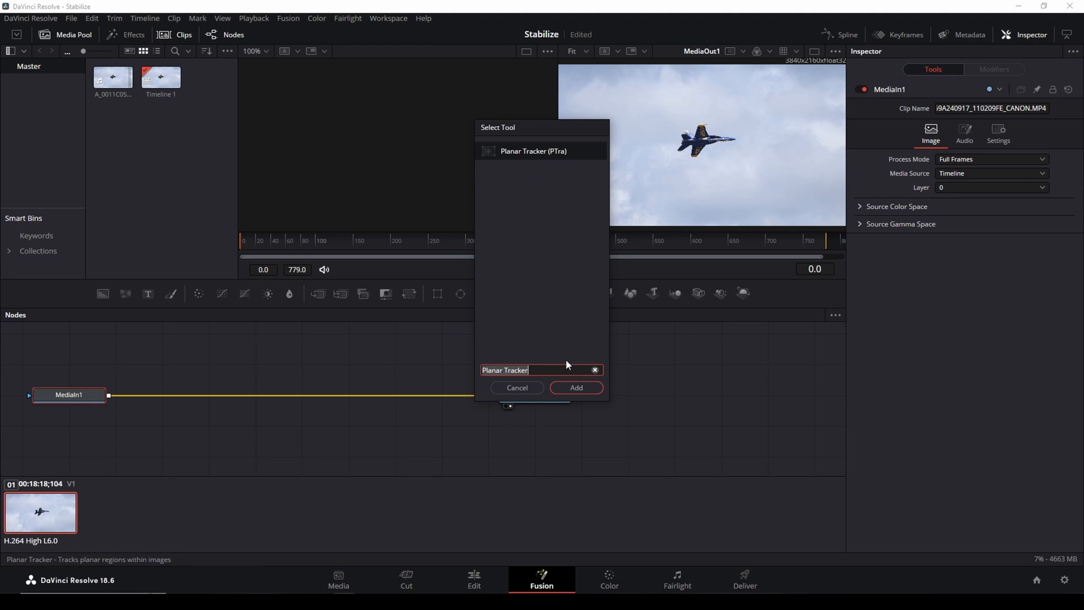
click(575, 388)
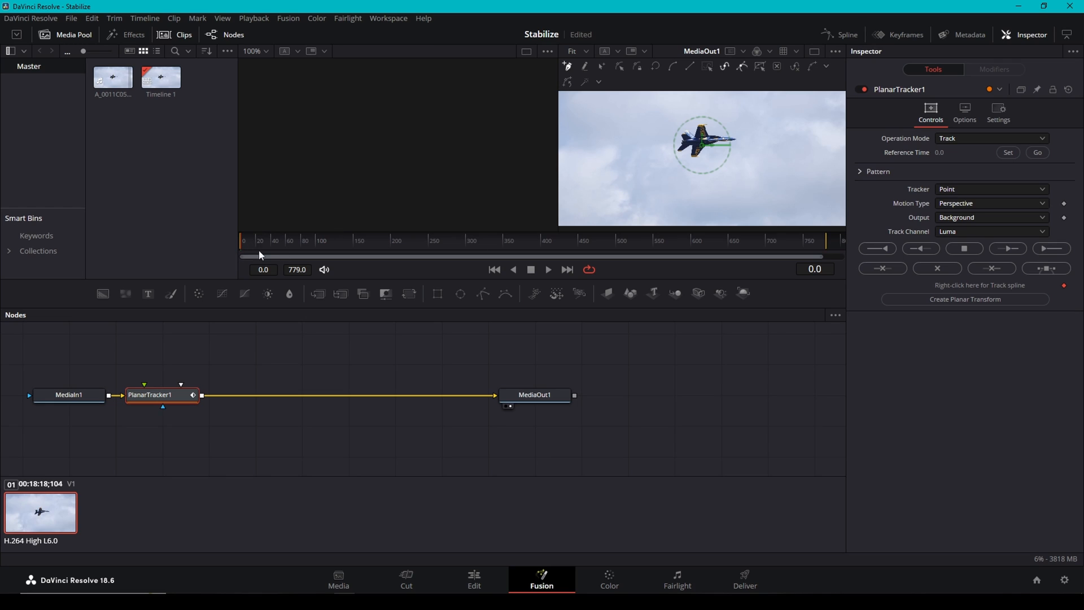
mouse_move(953, 153)
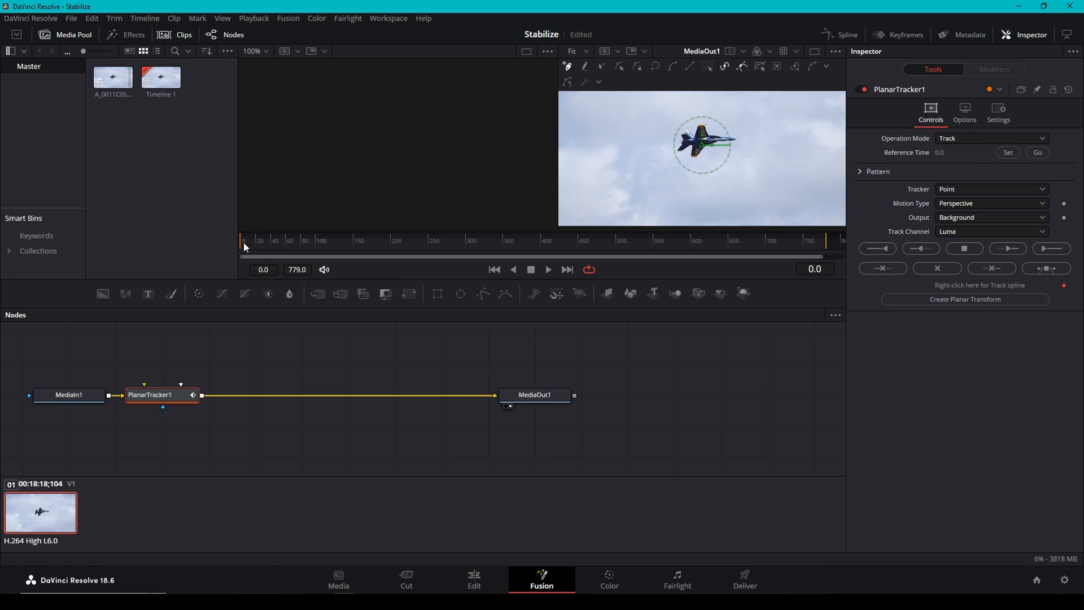
Step: At the first frame, set PlanarTracker1's motion type to Translation
click(1007, 152)
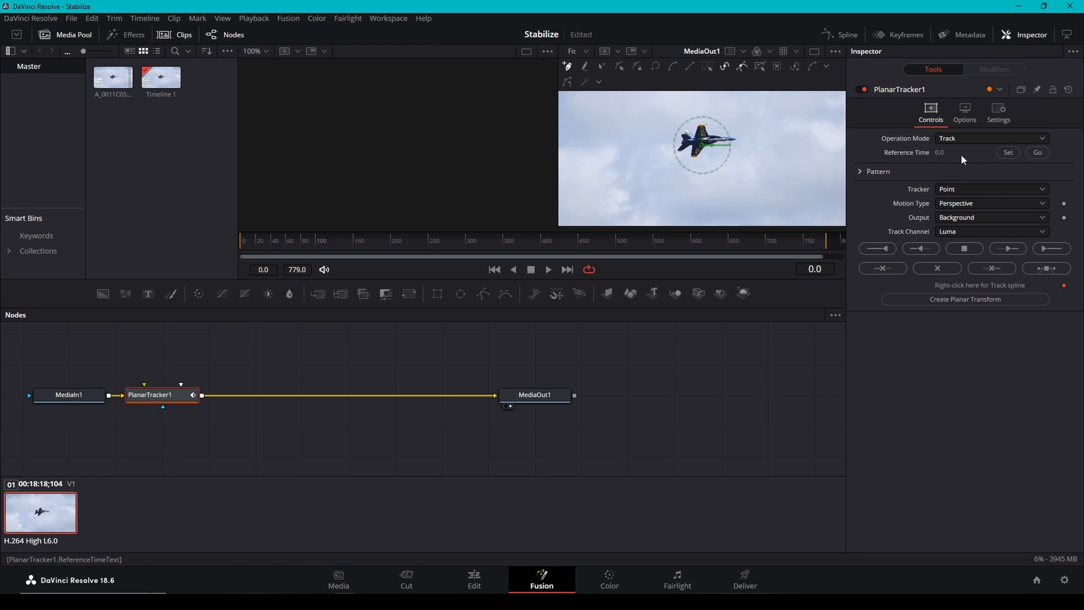
mouse_move(987, 192)
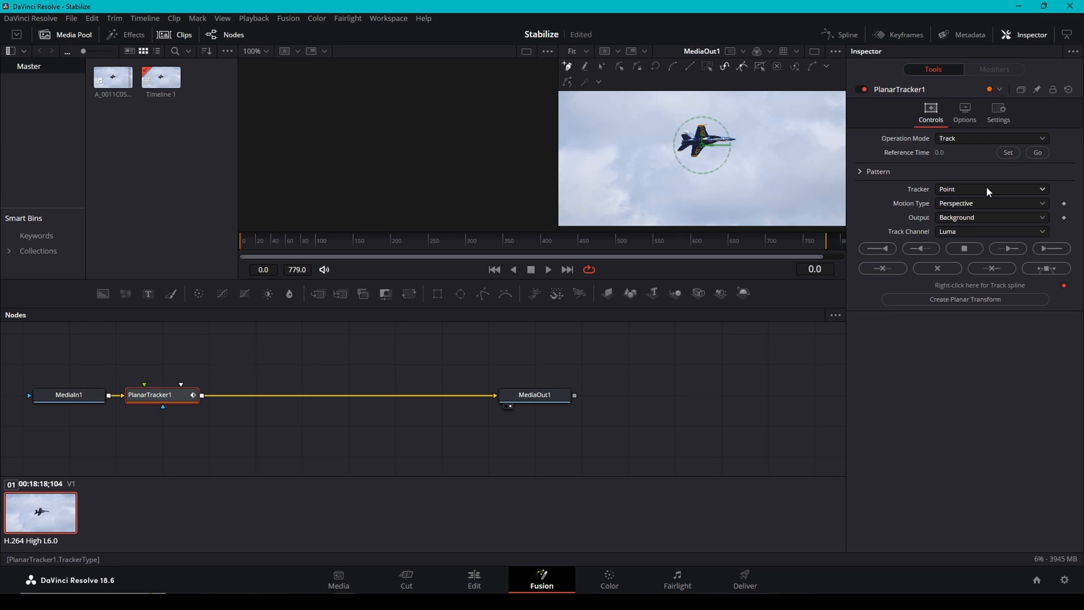
click(990, 202)
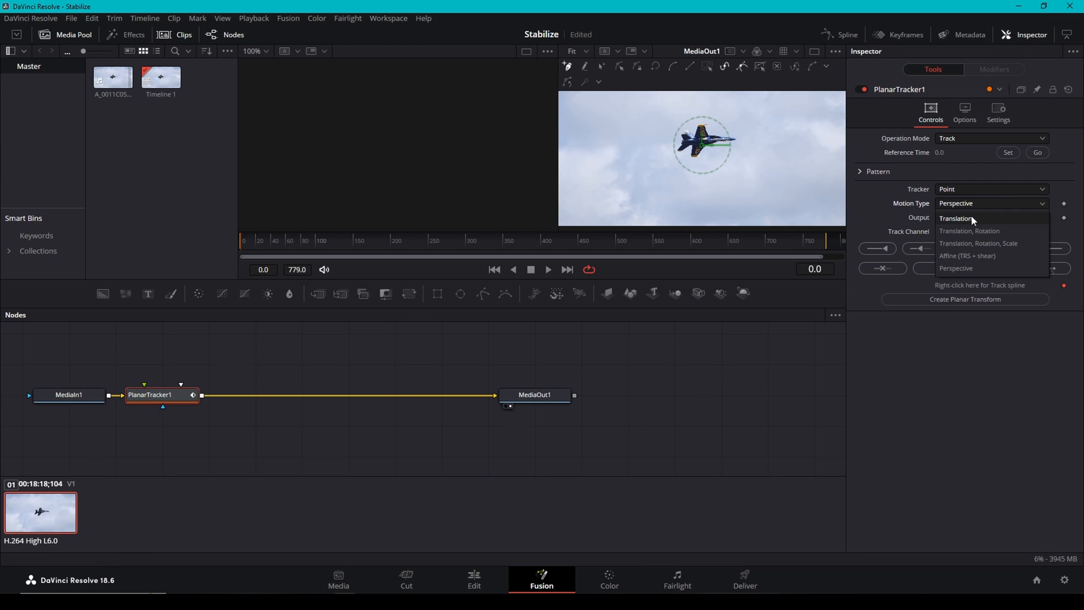
click(957, 218)
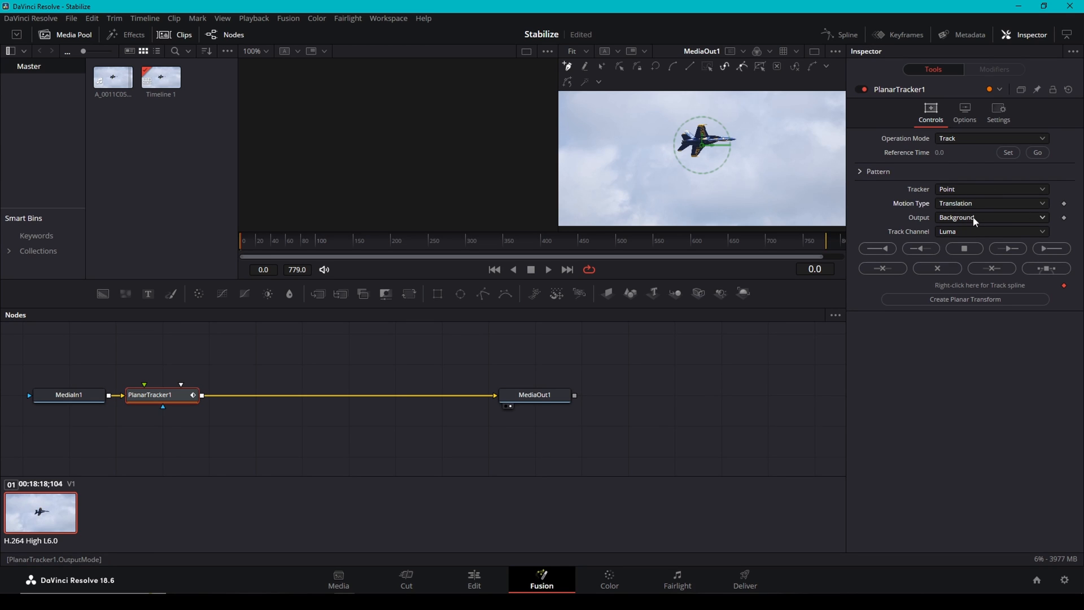
mouse_move(762, 215)
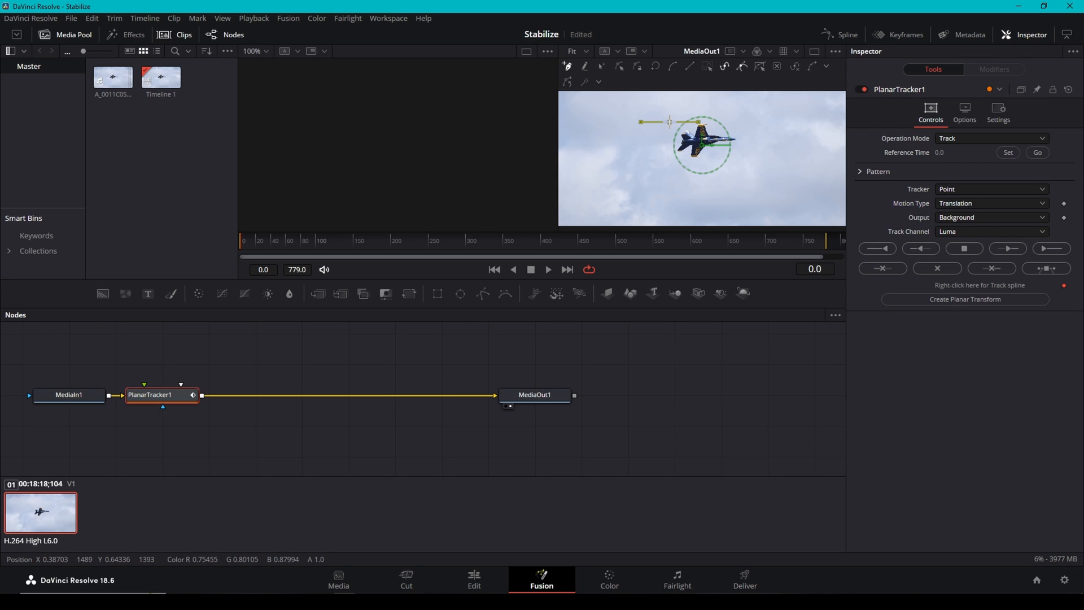
Step: Draw and close a tracking region around the jet in the first frame
drag(670, 120, 739, 164)
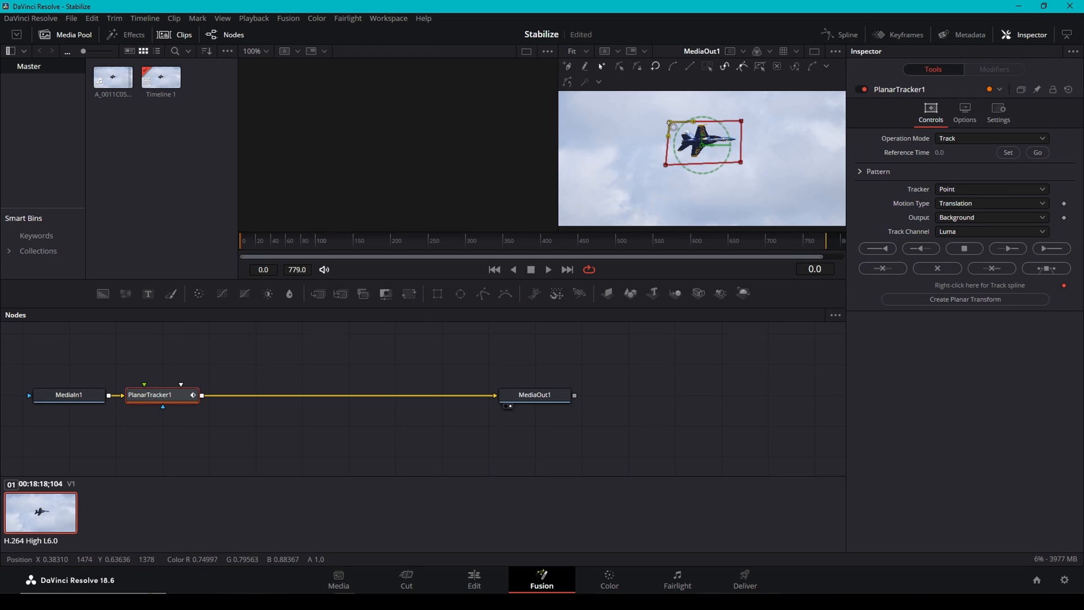
click(1007, 248)
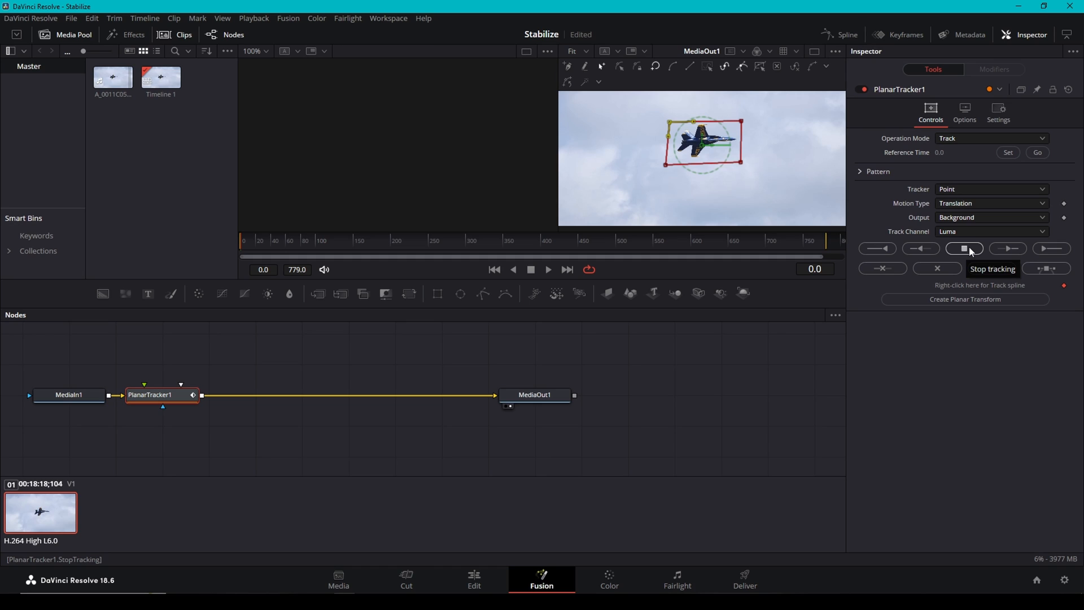
mouse_move(985, 245)
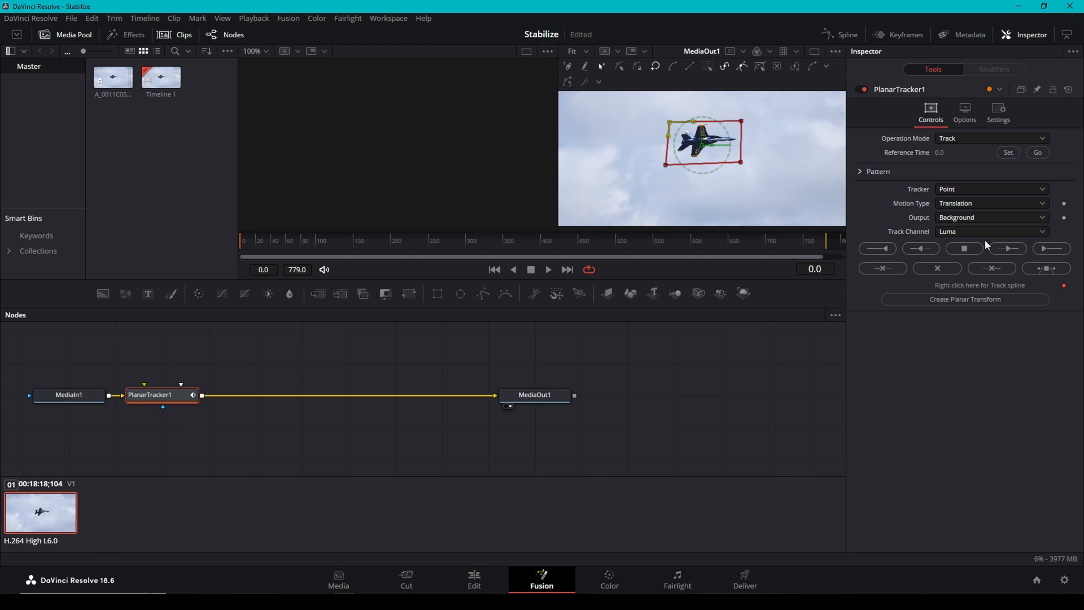
Step: Track the jet forward through the whole clip to frame 779, resuming after pauses
click(964, 249)
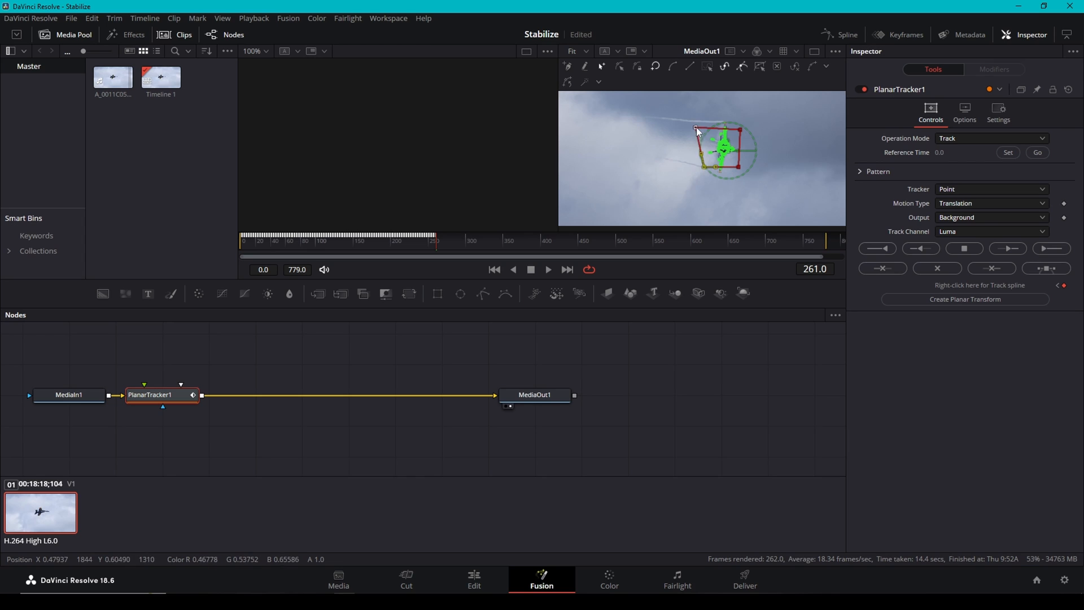
click(962, 249)
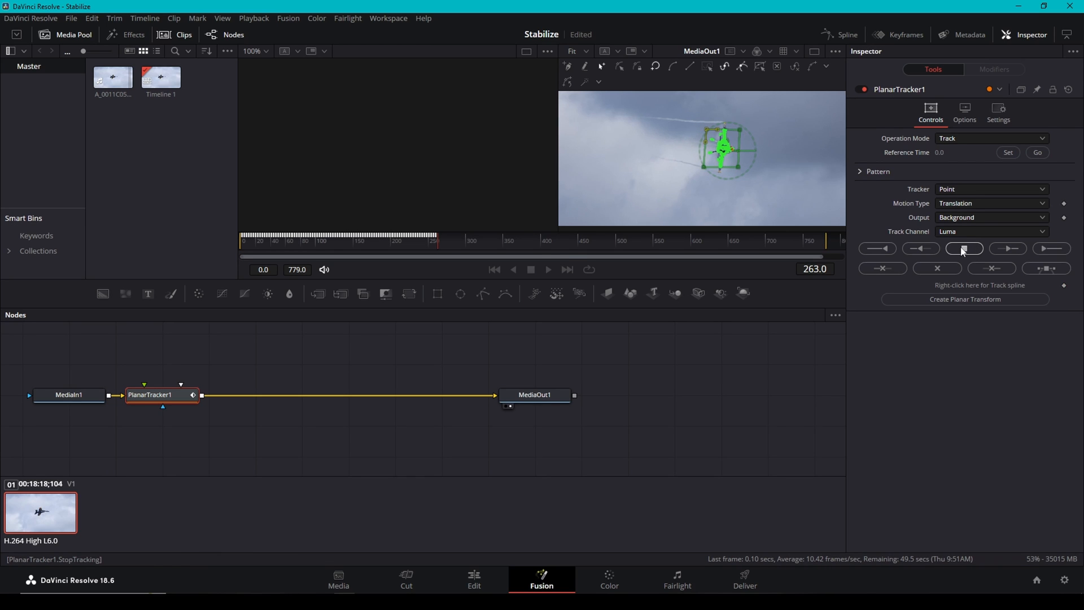
click(964, 248)
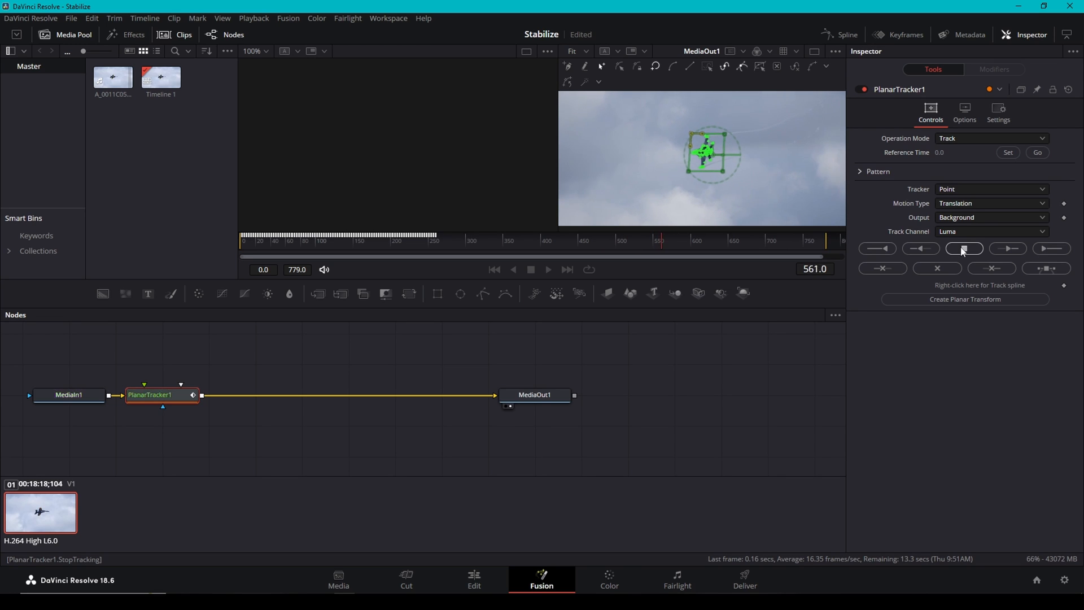
click(963, 248)
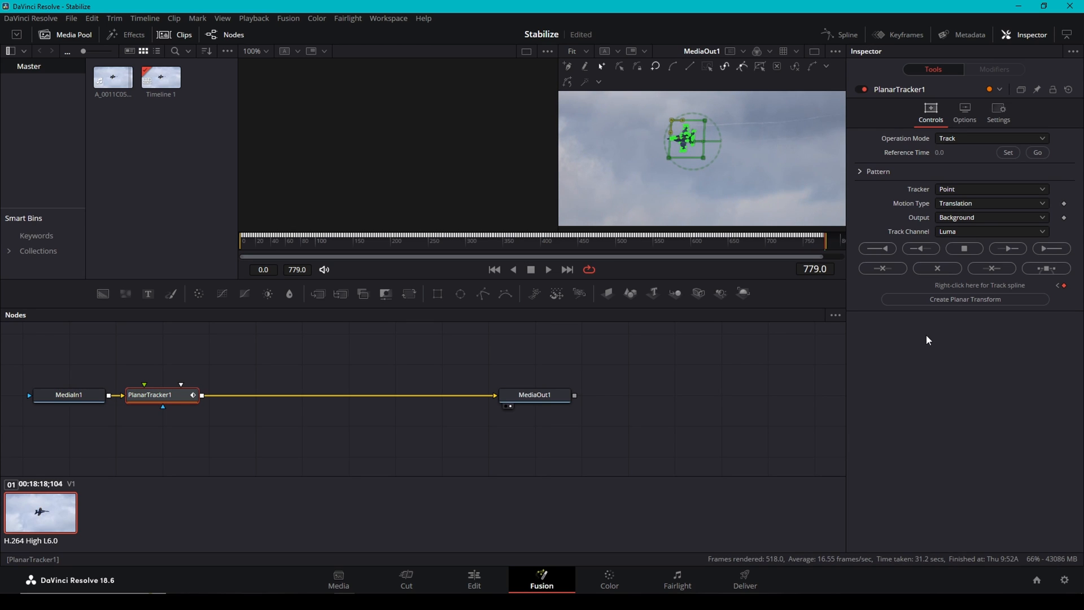
mouse_move(932, 261)
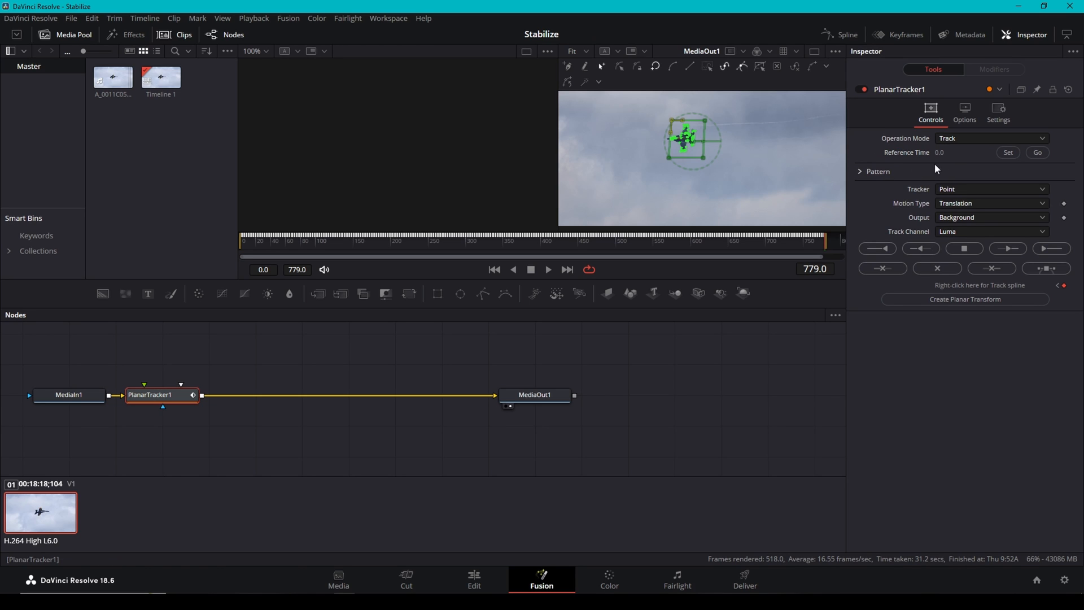
Step: Set PlanarTracker1's operation mode to Stabilize
click(990, 138)
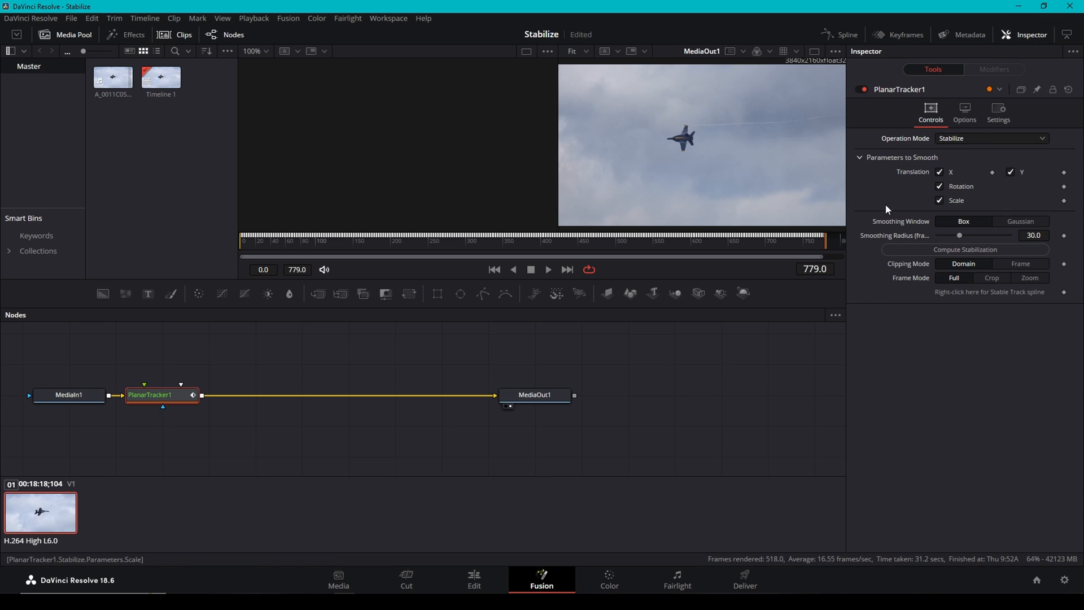
mouse_move(694, 148)
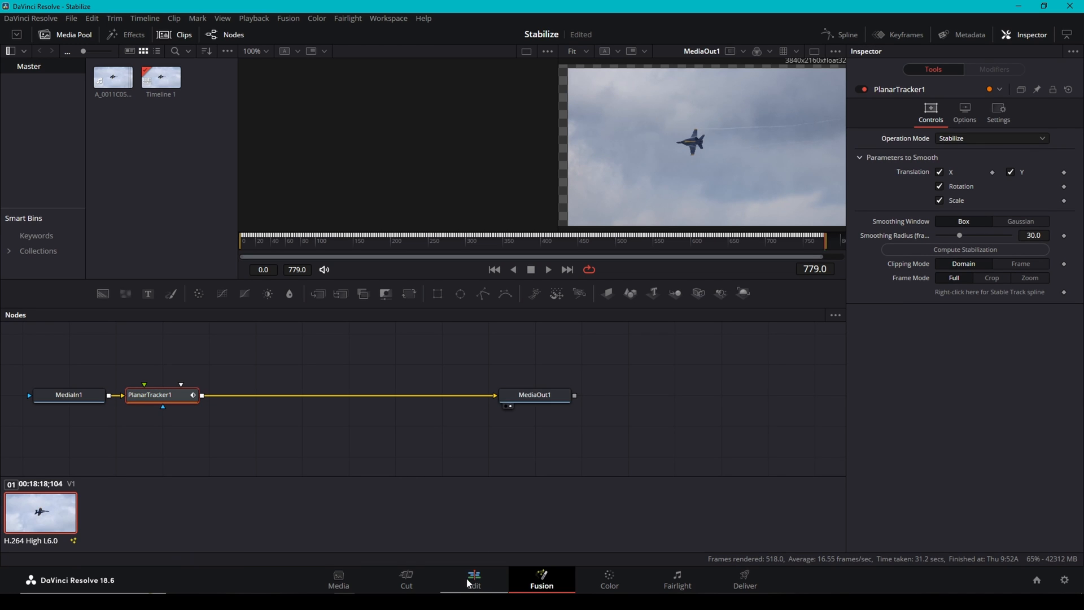
Step: Return to the Edit page showing Timeline 1 with the jet clip
click(473, 580)
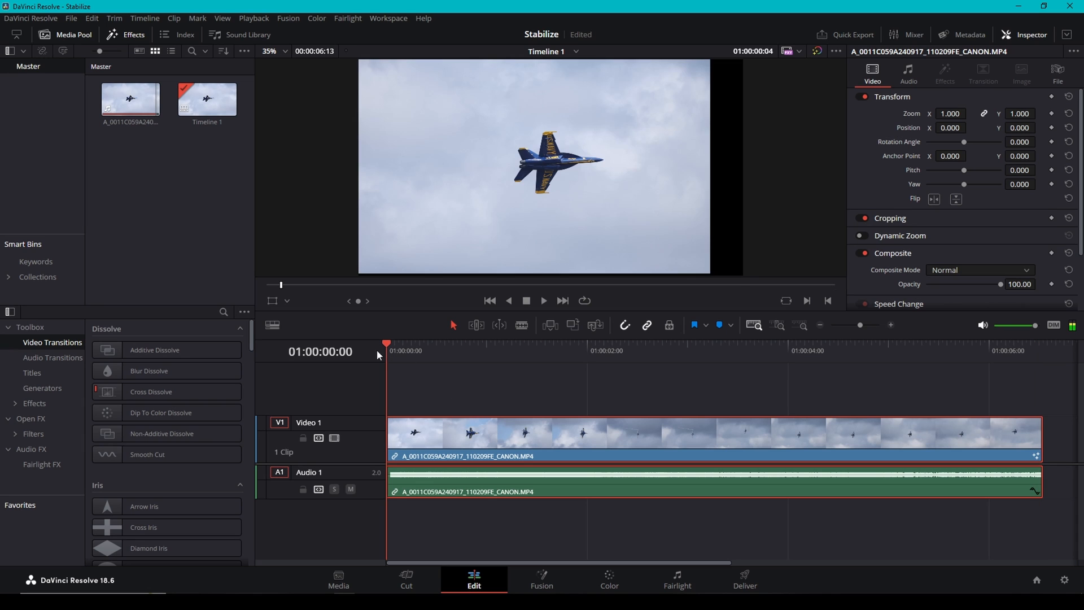
mouse_move(404, 221)
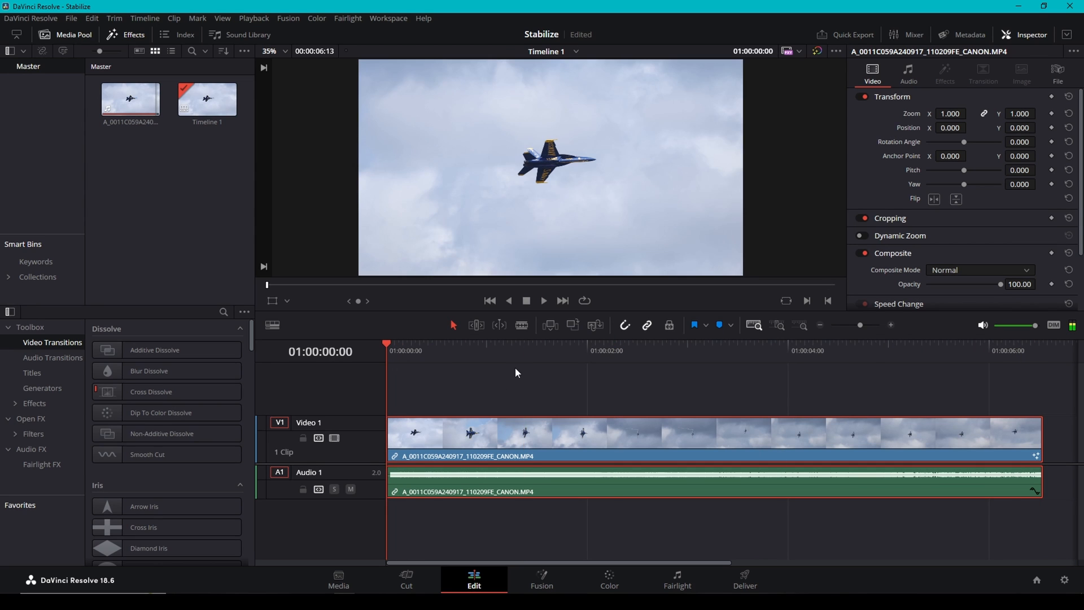
mouse_move(385, 359)
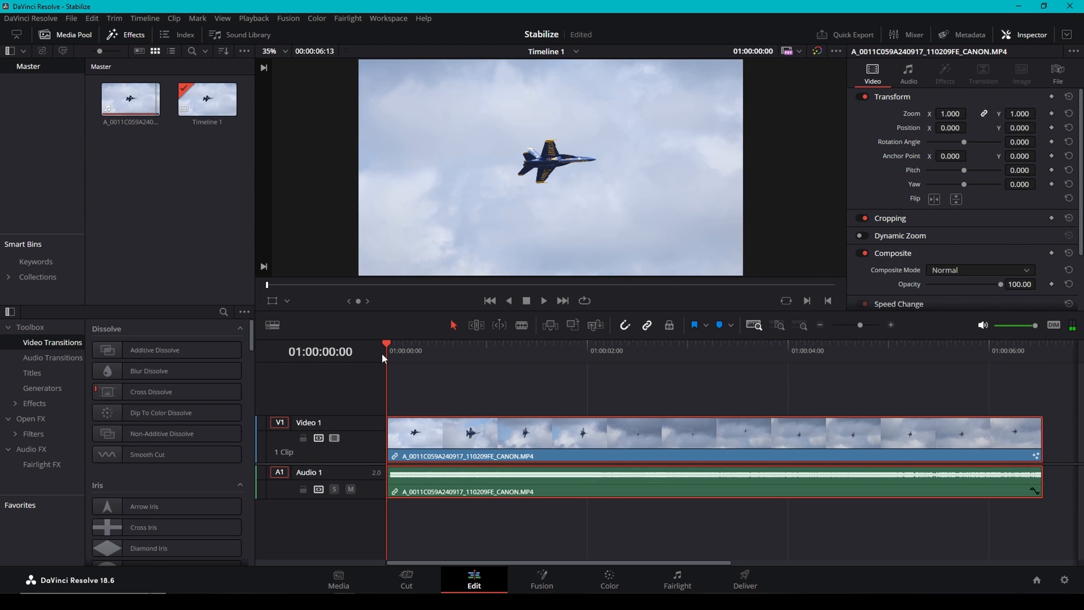
mouse_move(471, 359)
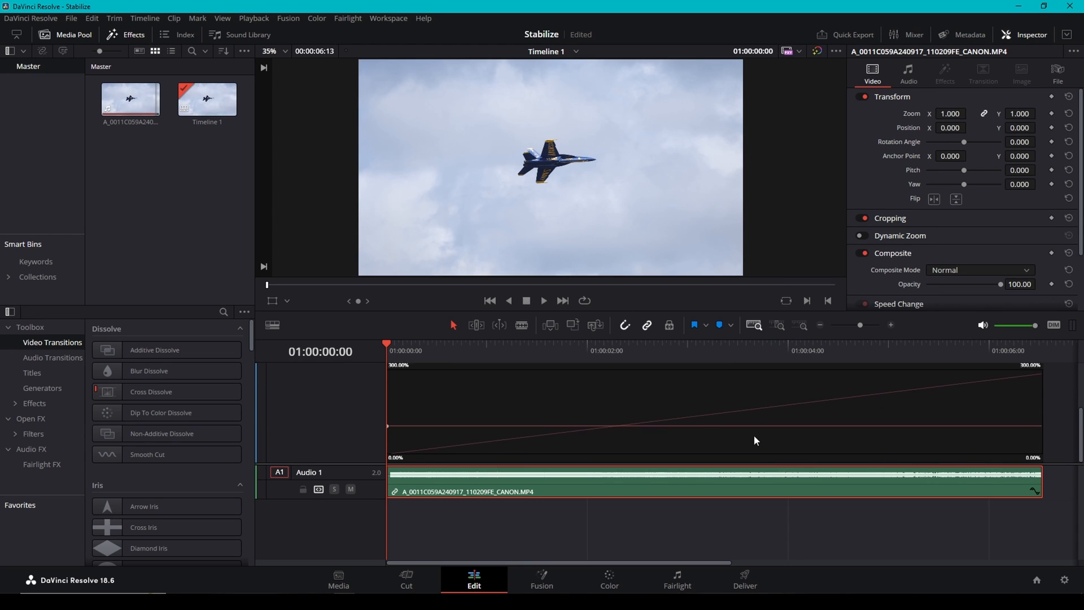
mouse_move(720, 426)
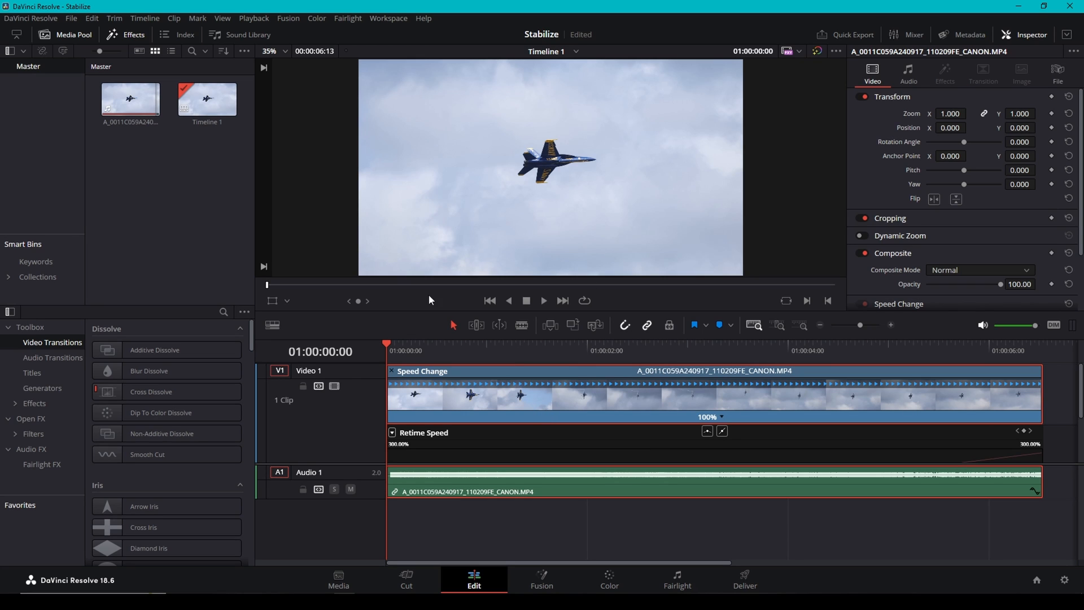
mouse_move(461, 350)
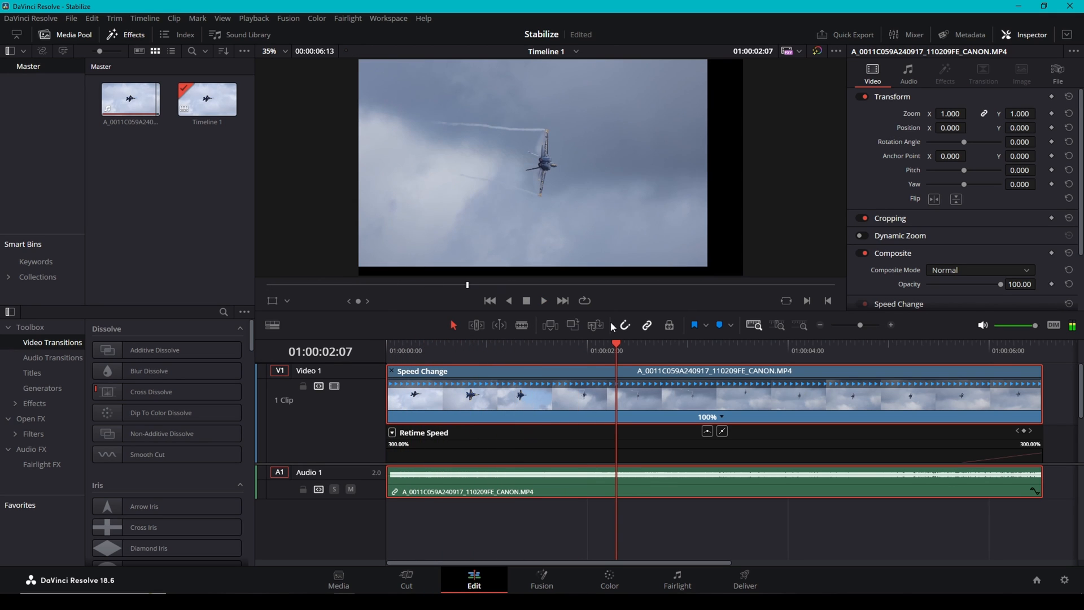
Step: Scrub the playhead to about 2:02 on the jet clip with retime controls shown
drag(616, 343, 603, 343)
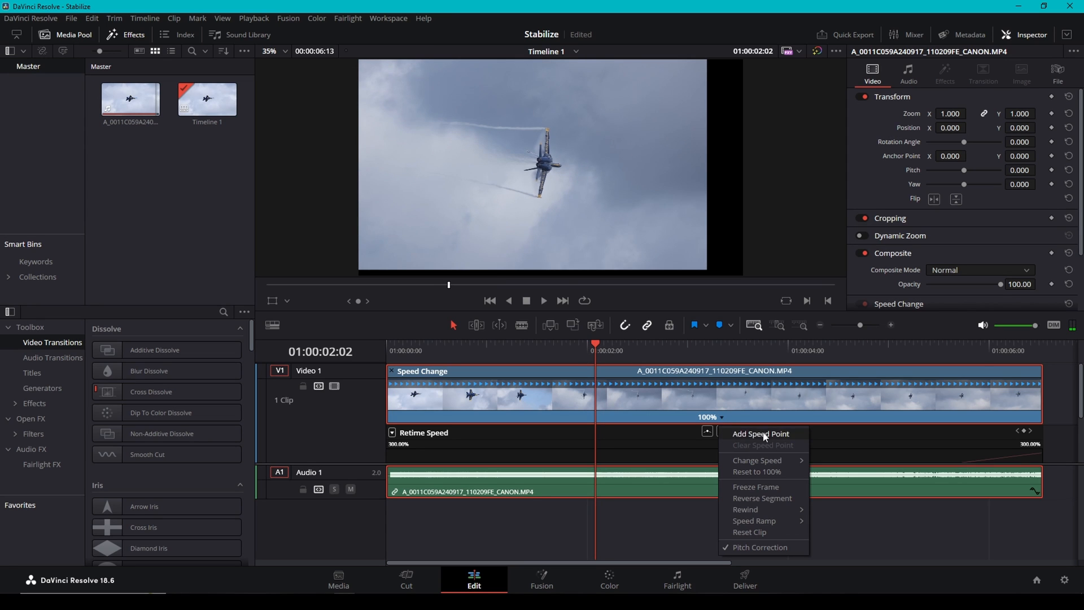
Step: Add speed points at 2:02 and 3:22, then bring up speed options for the middle section
click(760, 434)
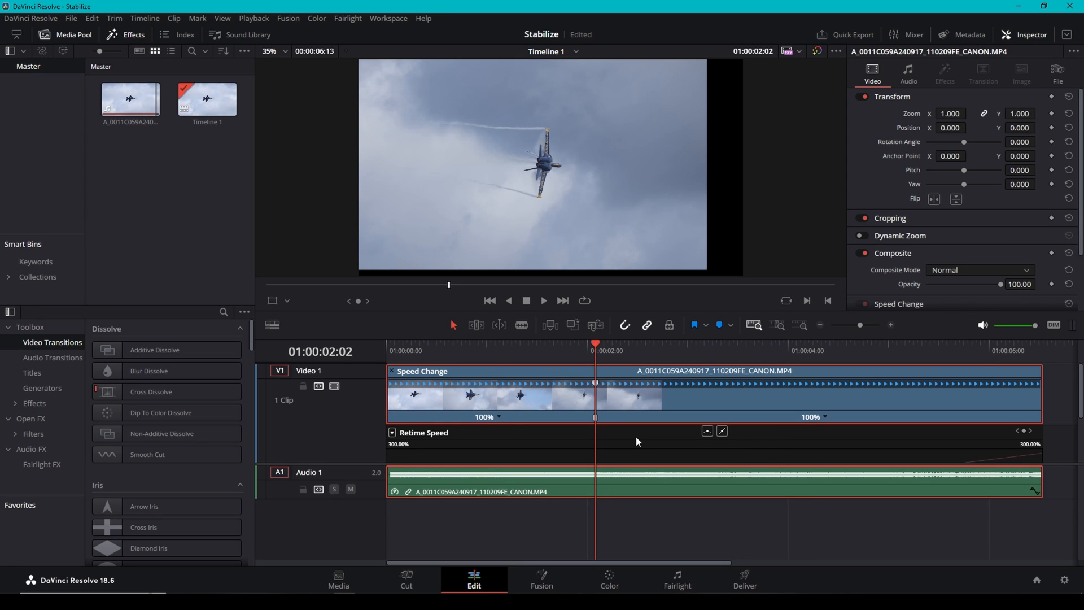
click(543, 300)
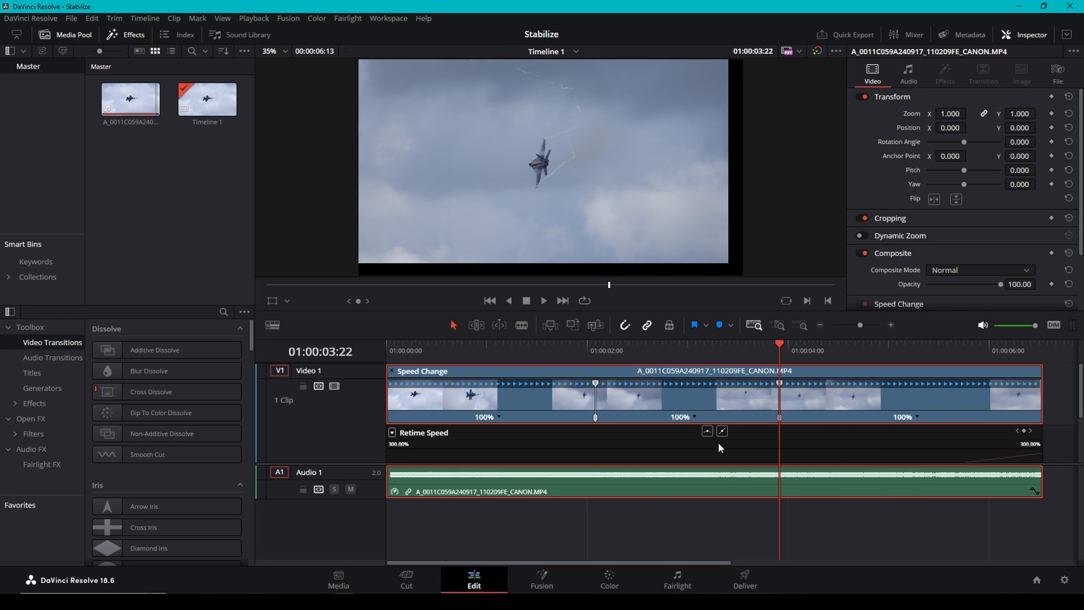
right_click(697, 420)
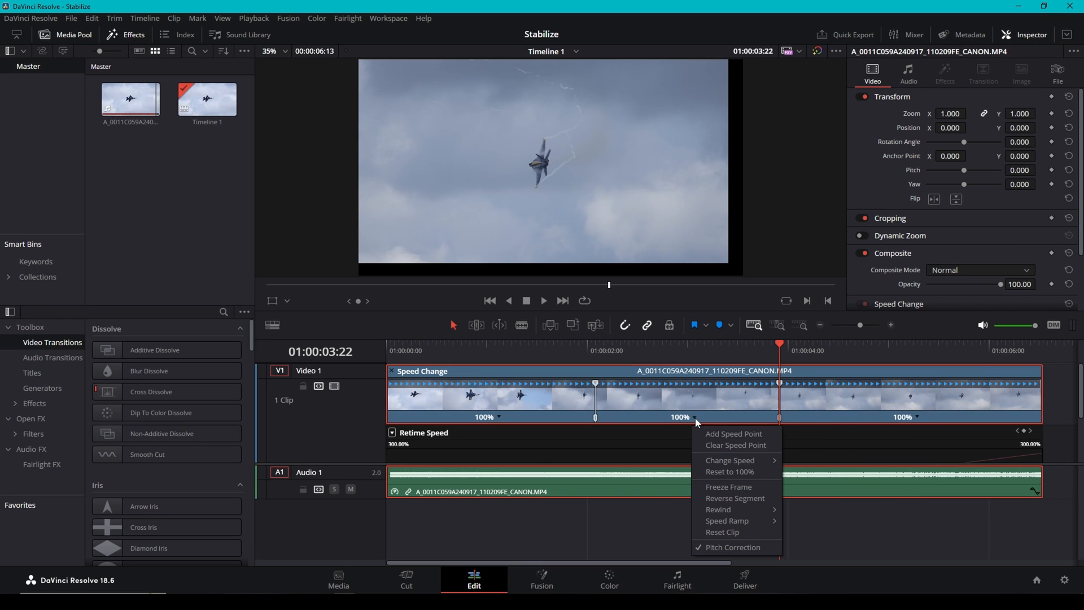
mouse_move(732, 546)
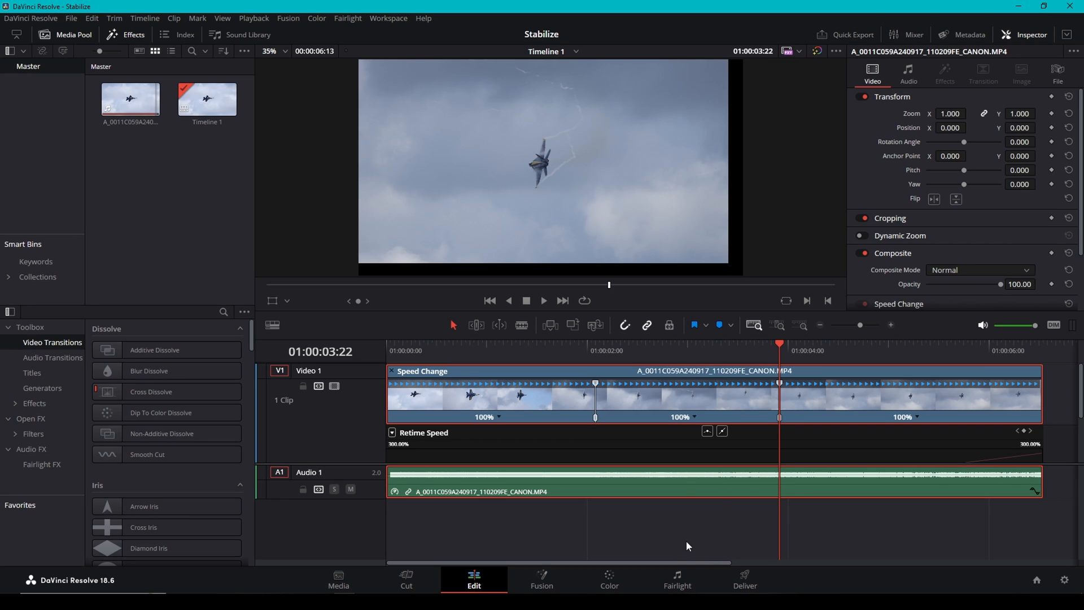
mouse_move(717, 506)
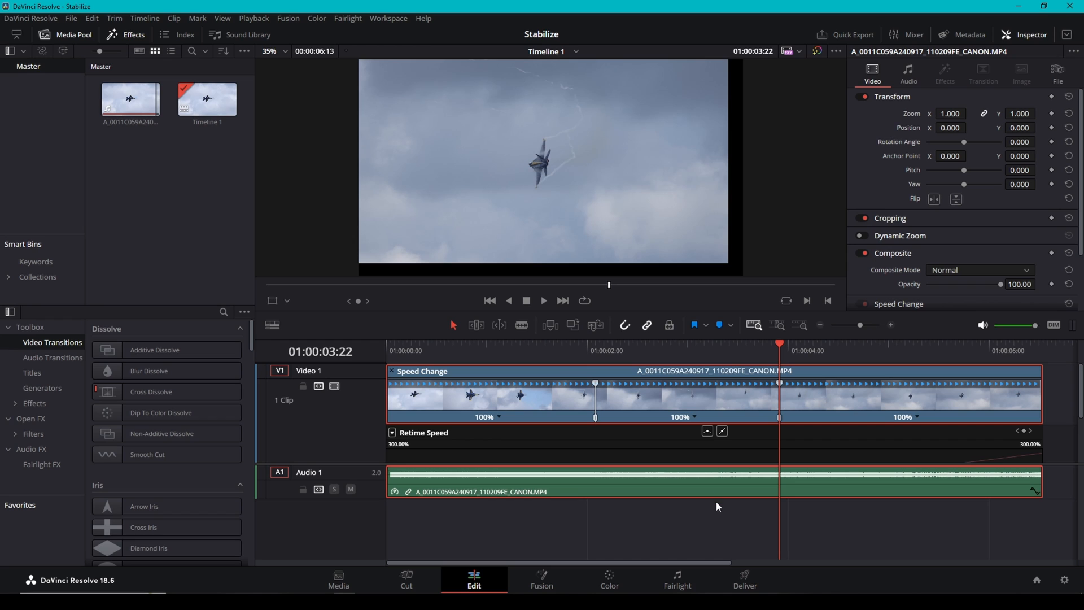
Step: Slow the middle retime section to 25% via Change Speed
right_click(694, 421)
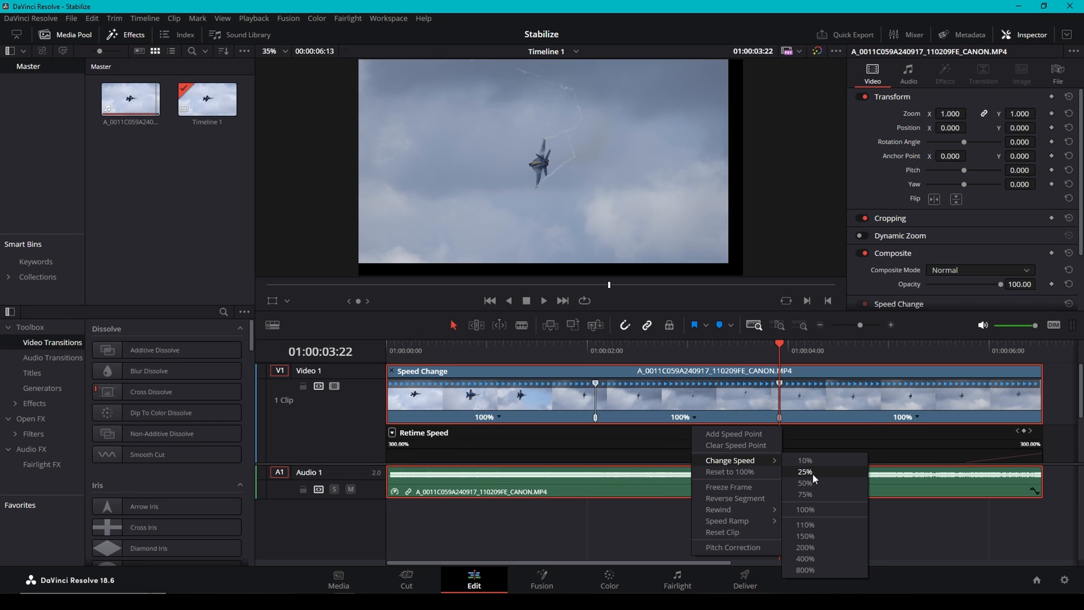
click(804, 473)
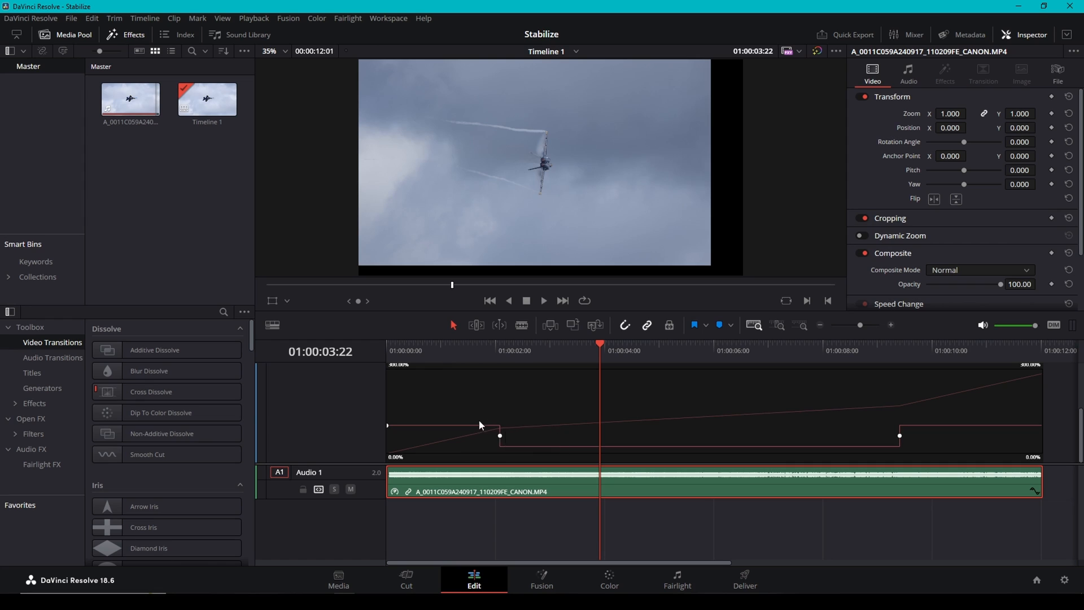
mouse_move(535, 434)
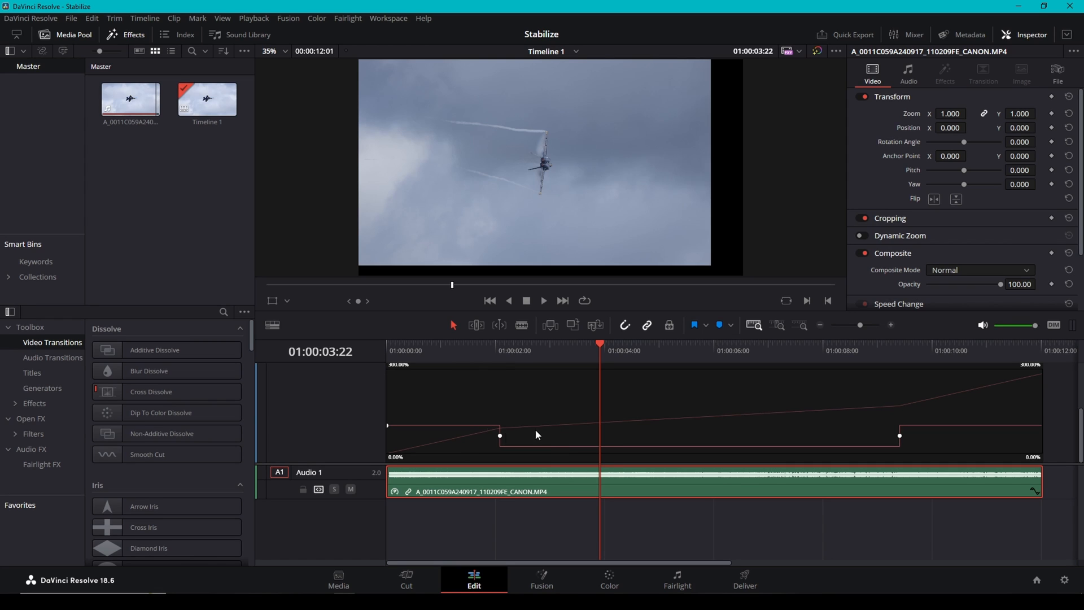
mouse_move(750, 438)
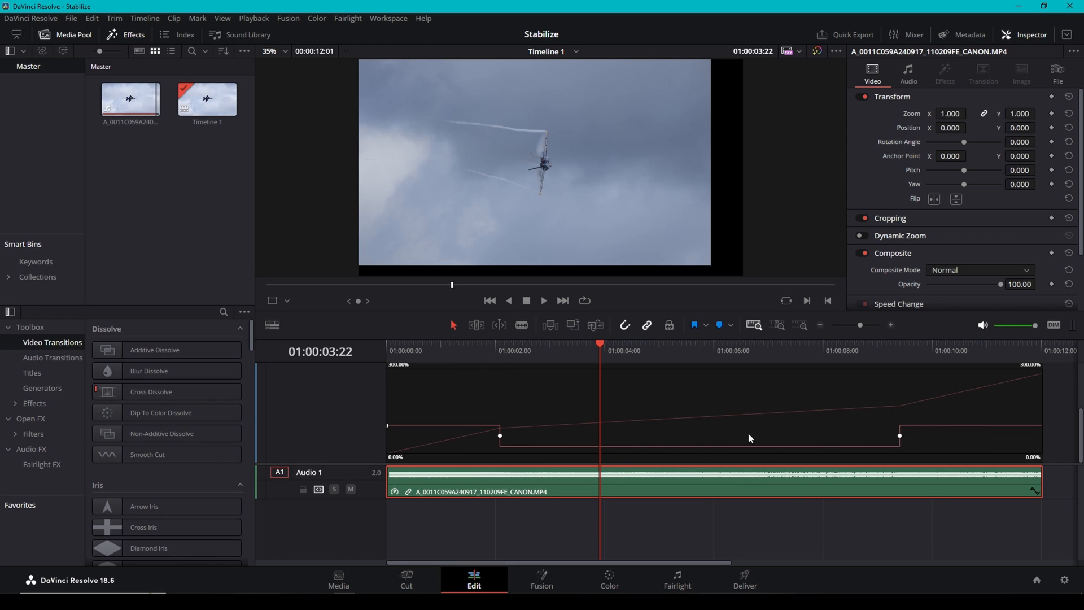
mouse_move(573, 443)
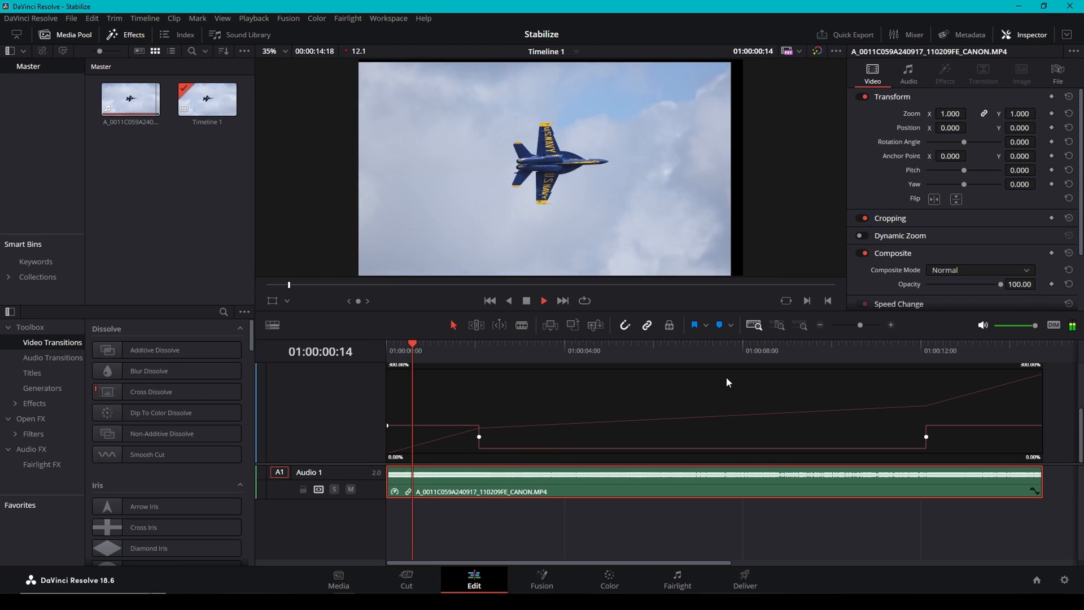
click(515, 343)
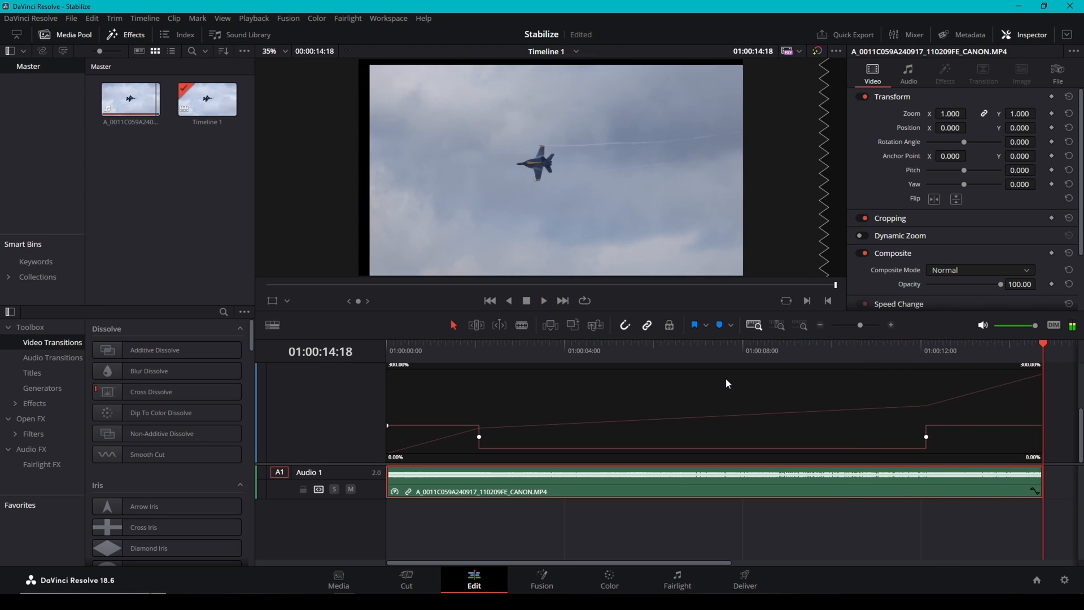
mouse_move(482, 367)
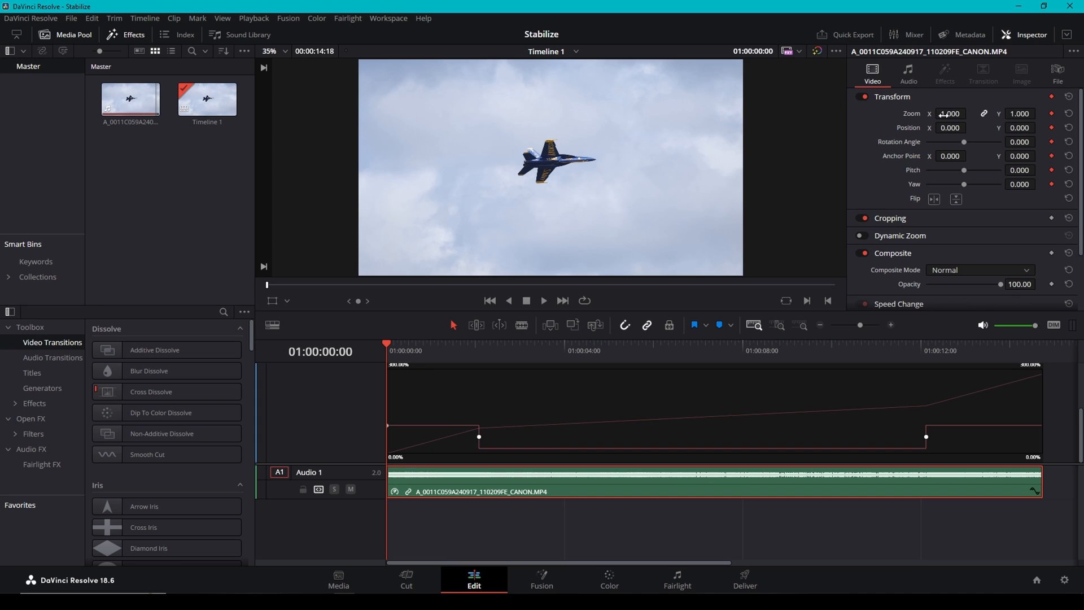
Step: Keyframe Zoom 2.36 and Position X -36, Y -49 at the clip's first frame
click(970, 111)
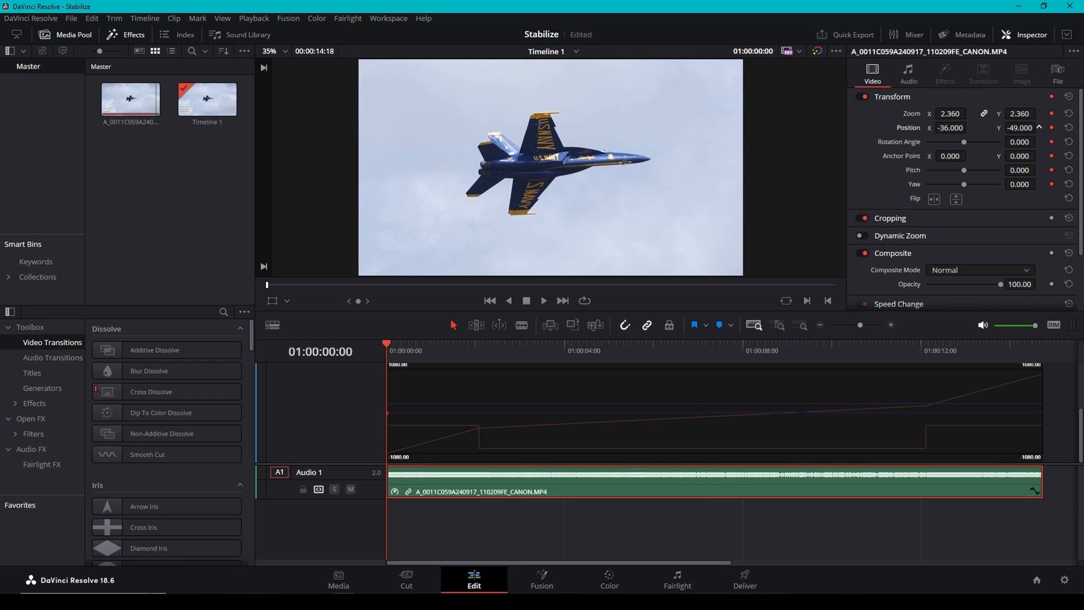
click(969, 113)
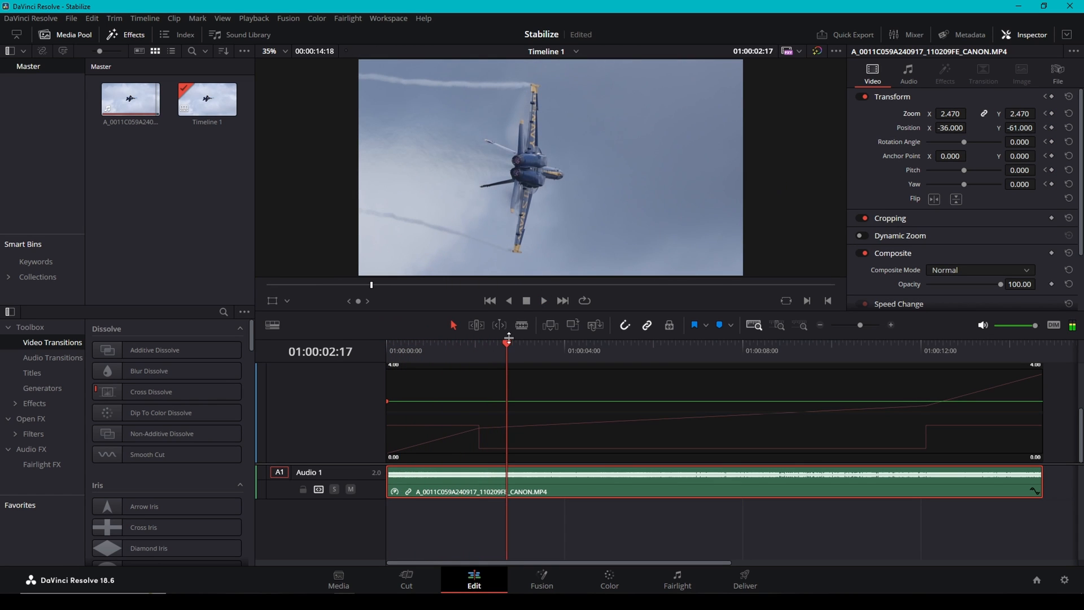
Step: At about 2:10, keyframe Zoom 2.84 and Position X -100 for a push-in
drag(509, 342, 494, 342)
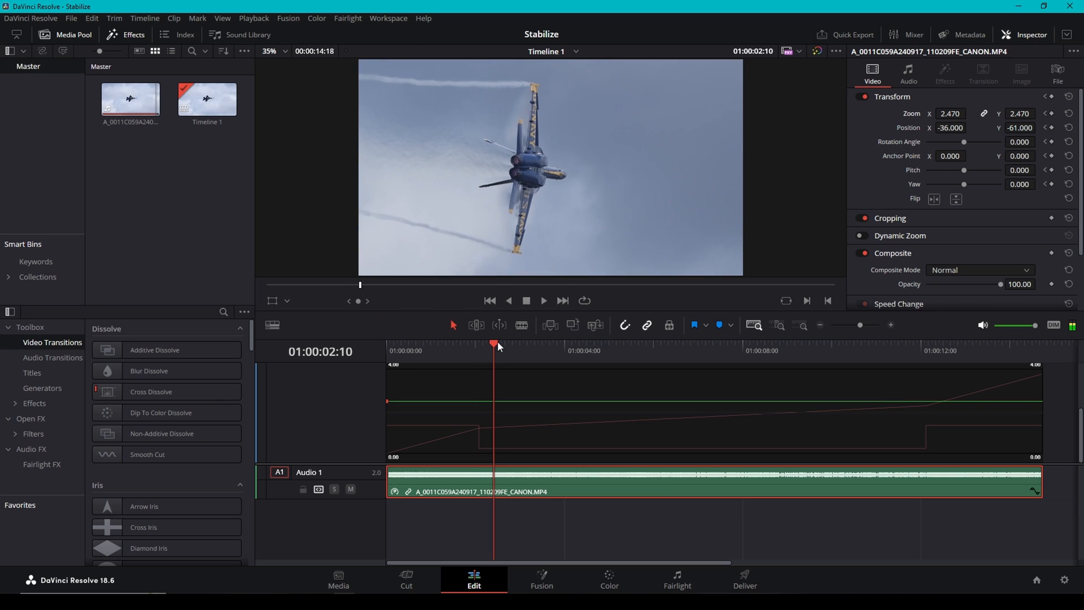
click(968, 112)
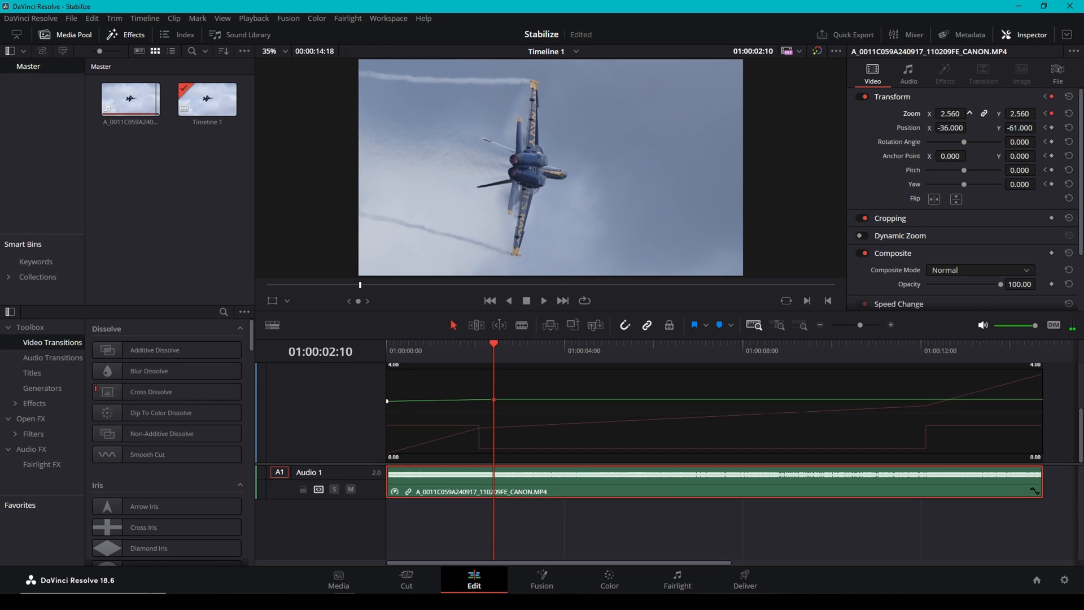
click(969, 112)
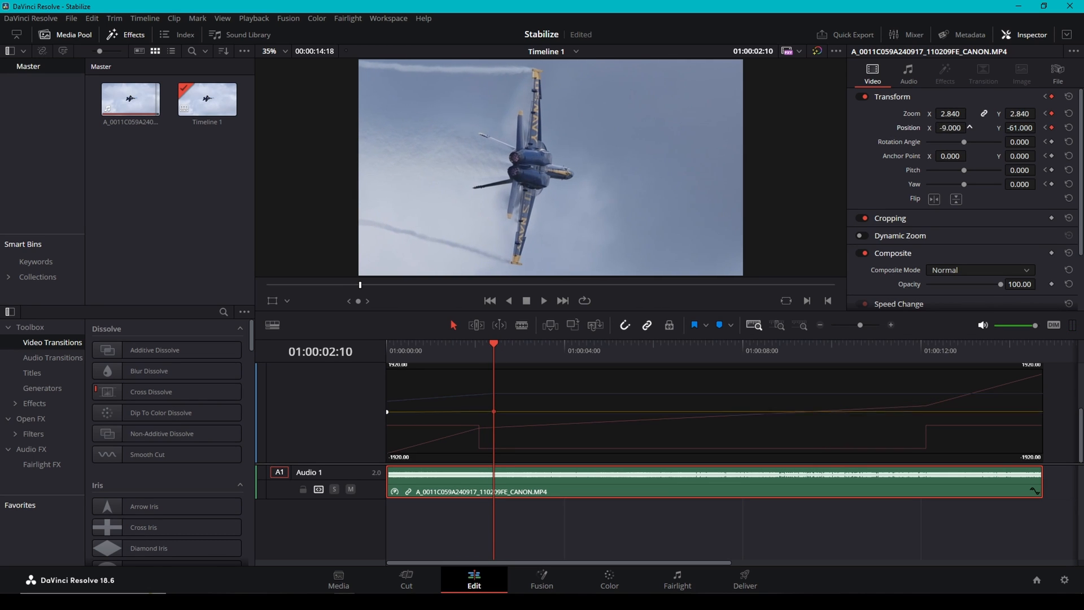
text(-100.000)
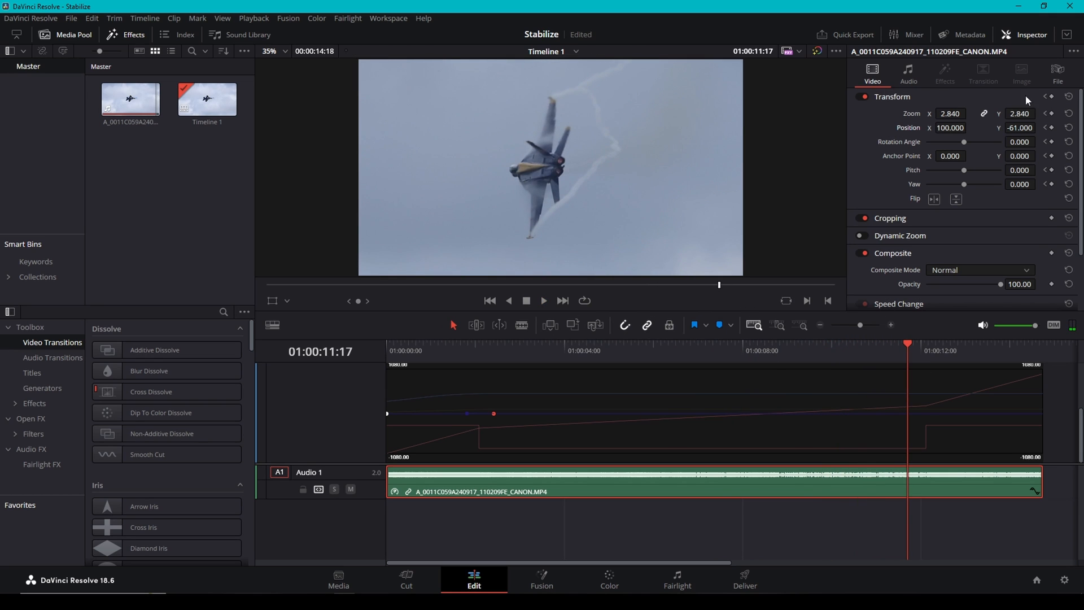
Step: At 11:17 keyframe Zoom 3.59, Position X 129, and set the keyframe's easing interpolation
click(969, 112)
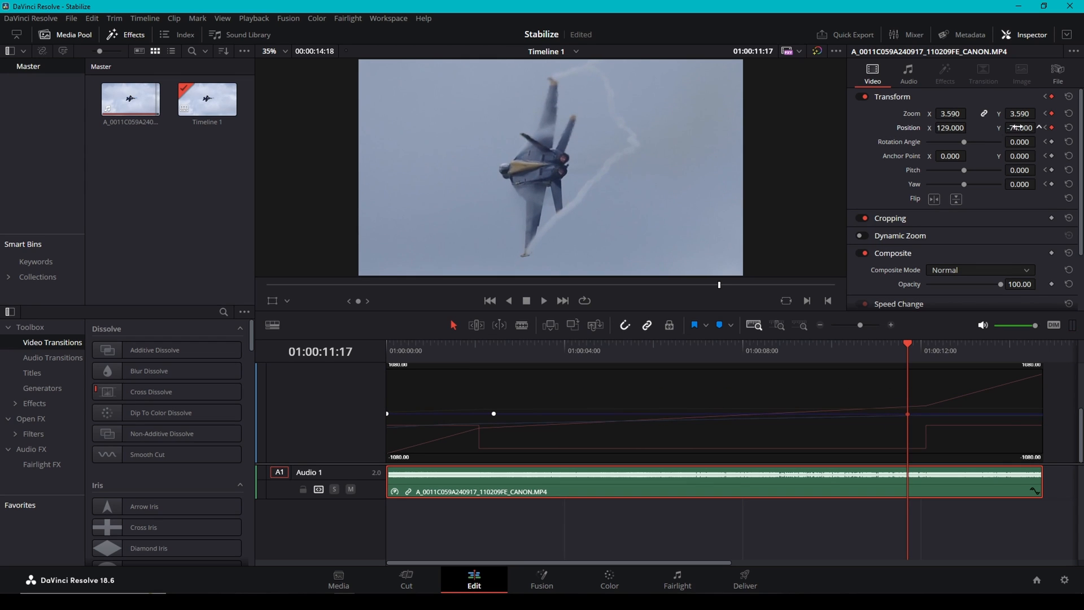
click(1042, 127)
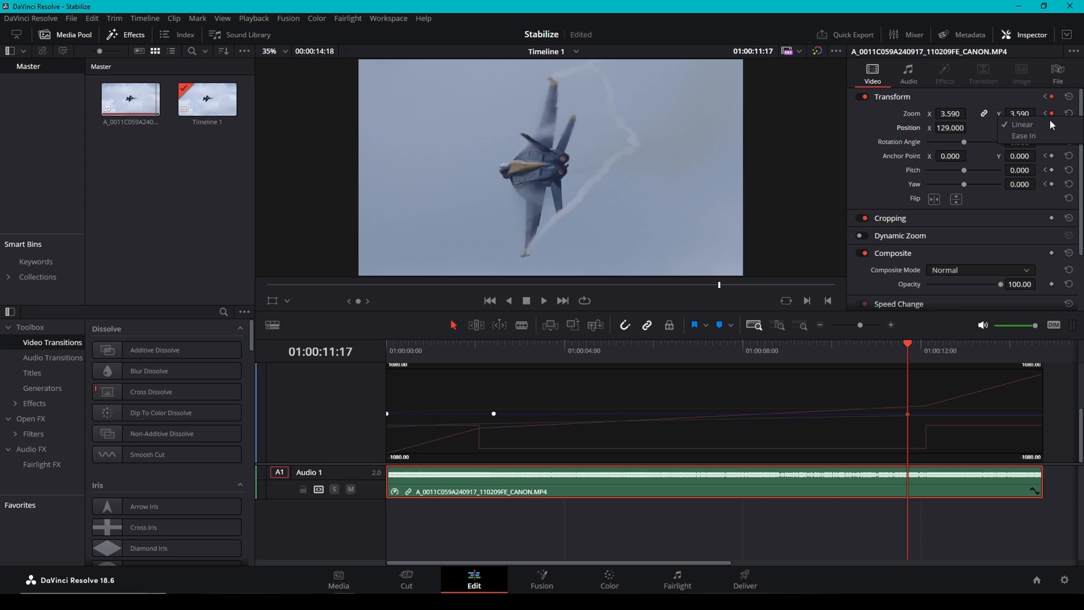
click(1024, 135)
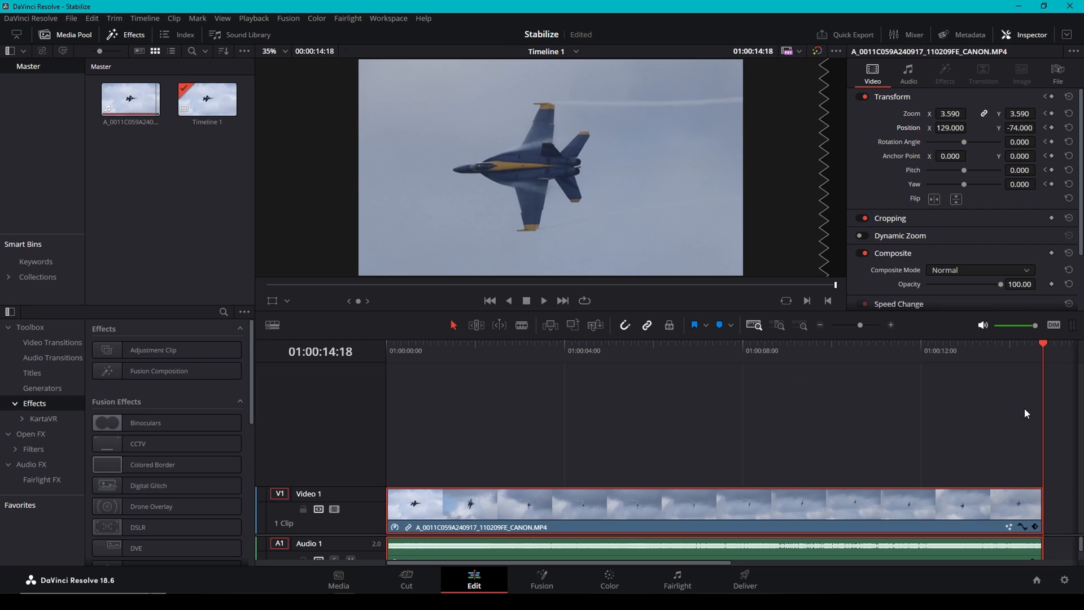
mouse_move(626, 545)
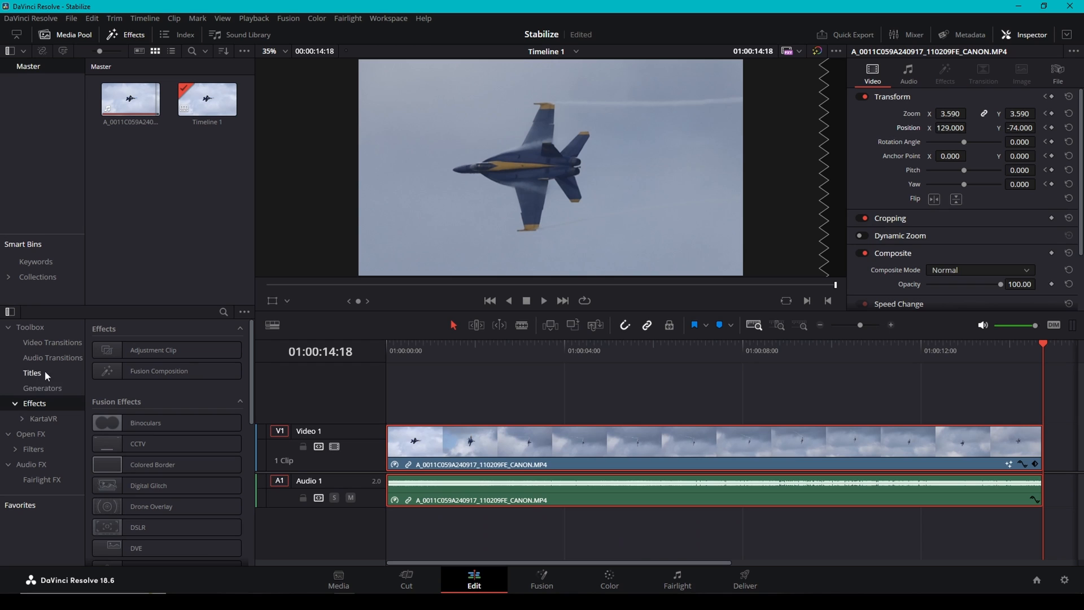
Step: Place an adjustment clip on Video 2 and stretch it across the full jet clip, then select it
drag(153, 349, 547, 394)
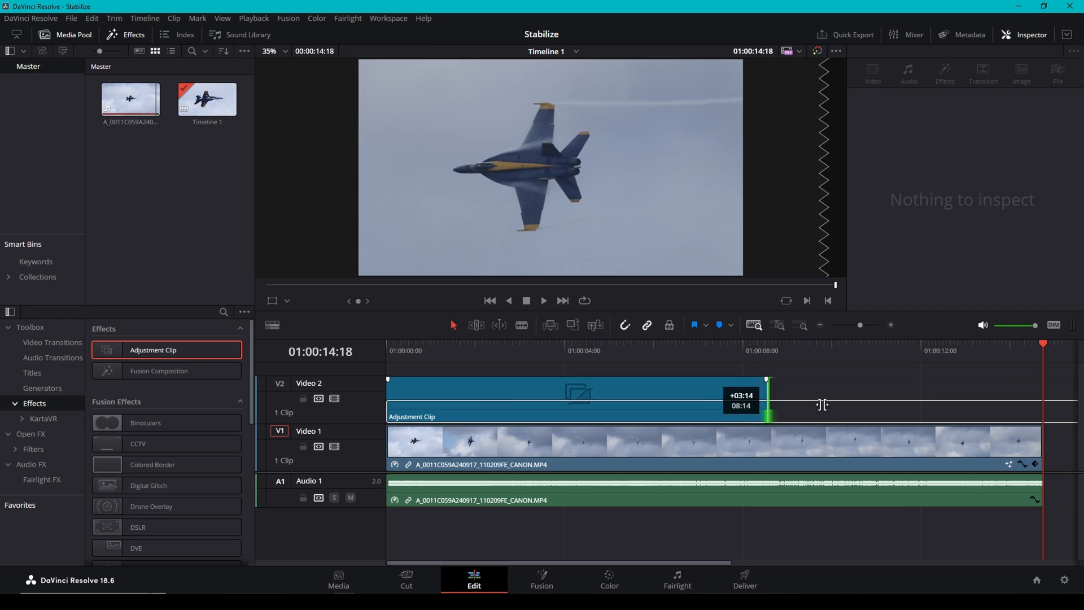
drag(765, 404, 1037, 405)
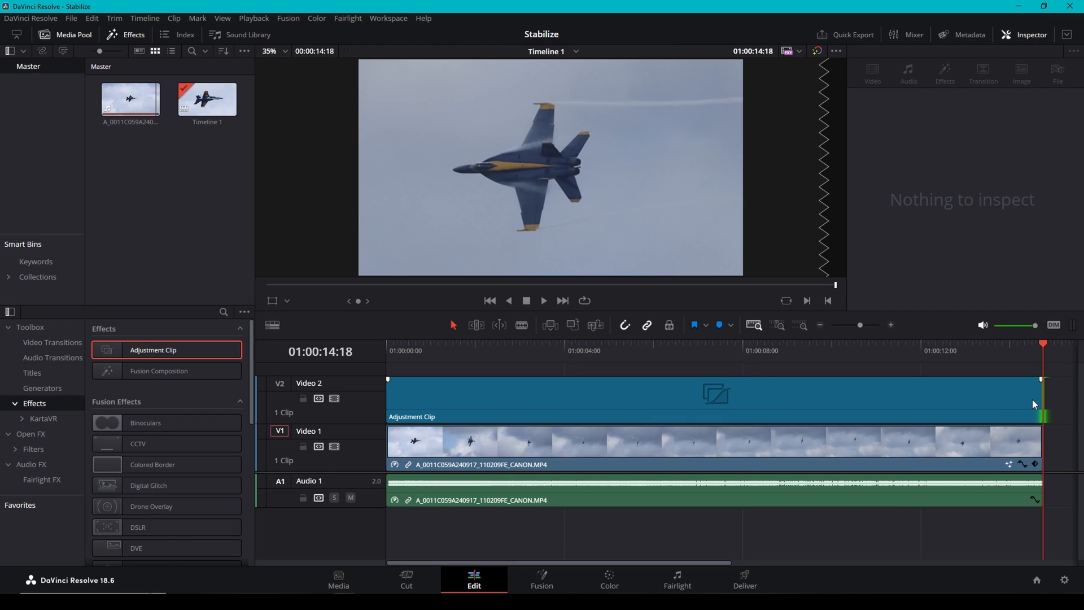
mouse_move(663, 379)
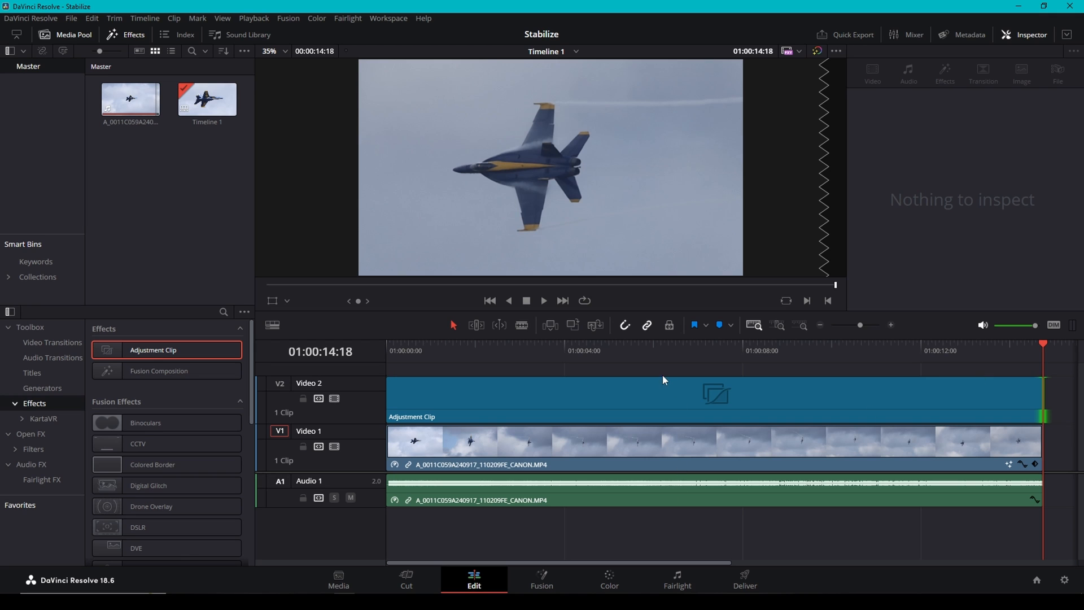
click(691, 400)
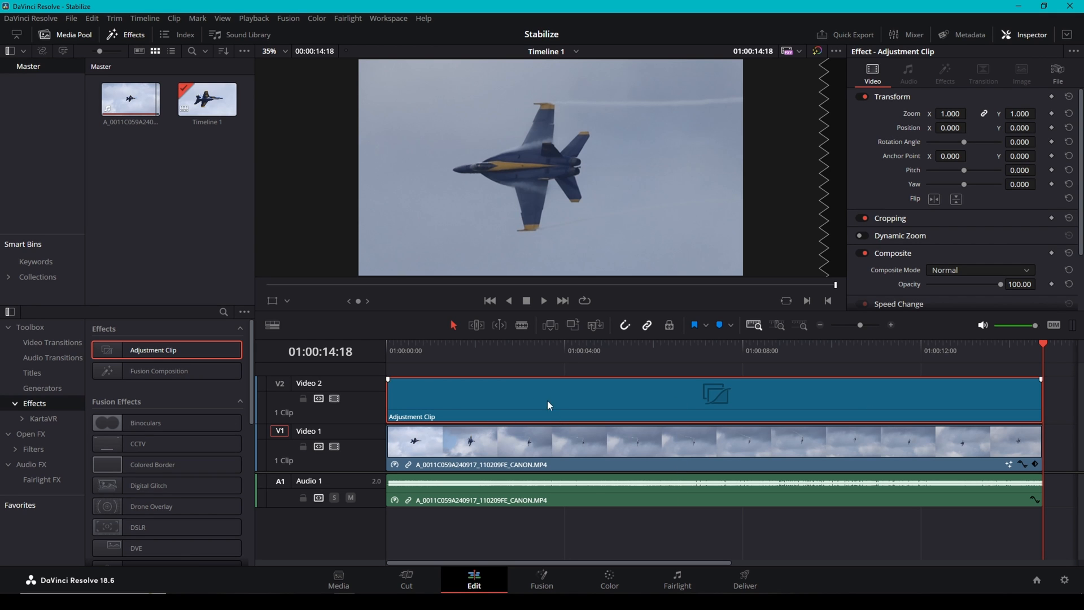
Step: On the Color page, grade the adjustment clip warmer with Temp 370, Contrast 1.082, Sat 58.40, lifted shadows and highlights
click(608, 578)
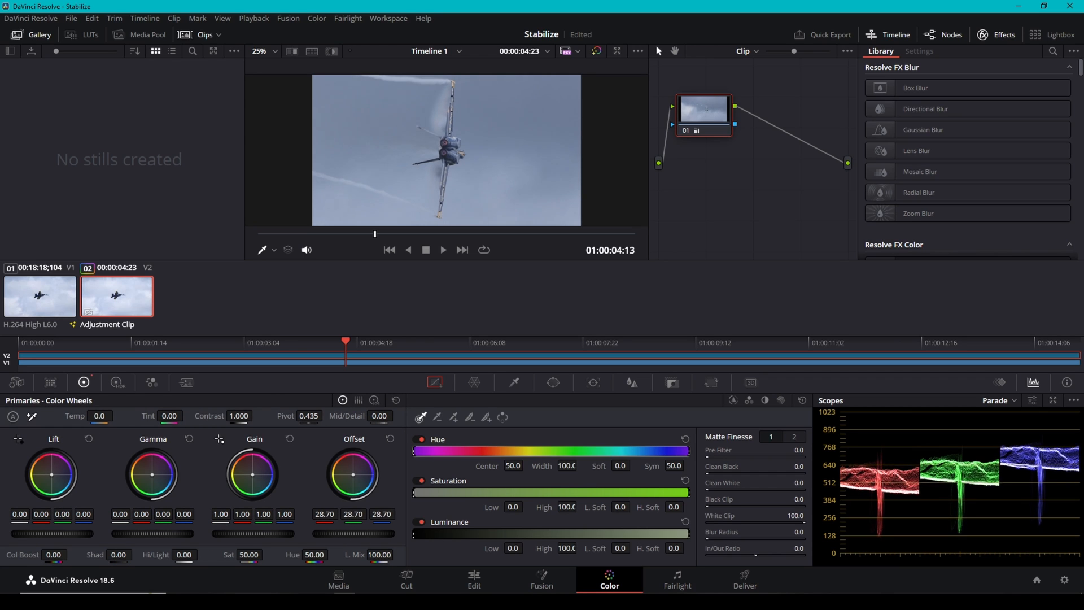
click(204, 554)
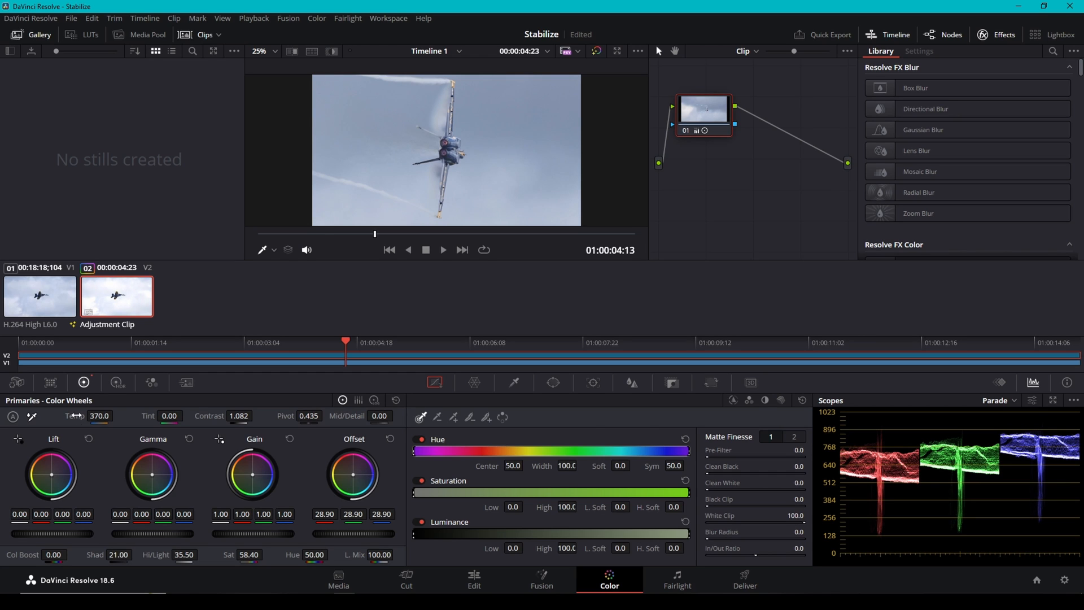
Step: In Curves - Custom, unlink Y and lift the dark tones on the luminance curve
click(434, 383)
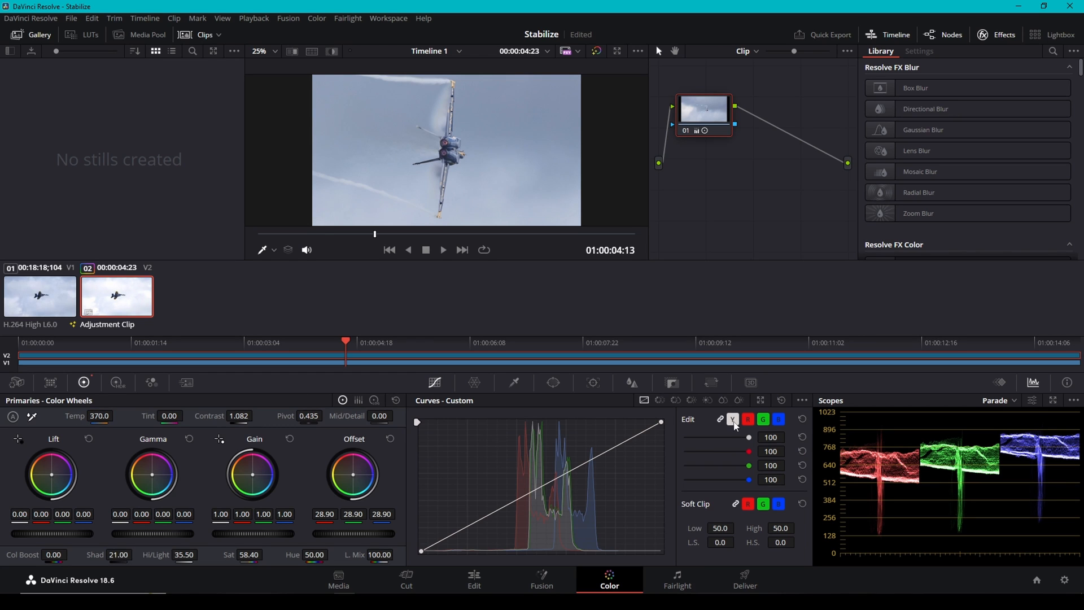
click(748, 419)
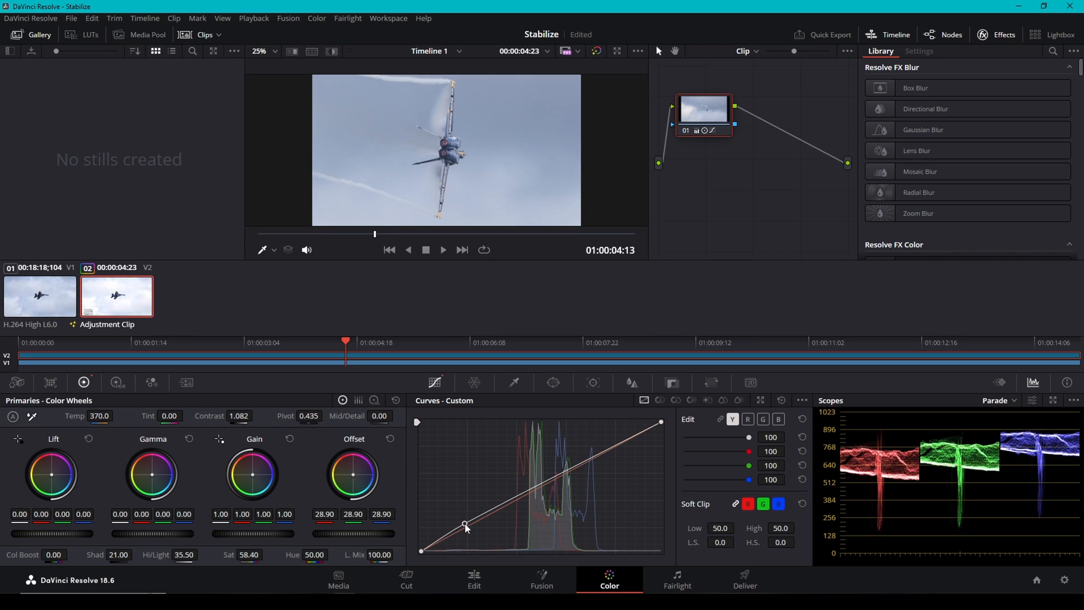
drag(465, 524, 468, 535)
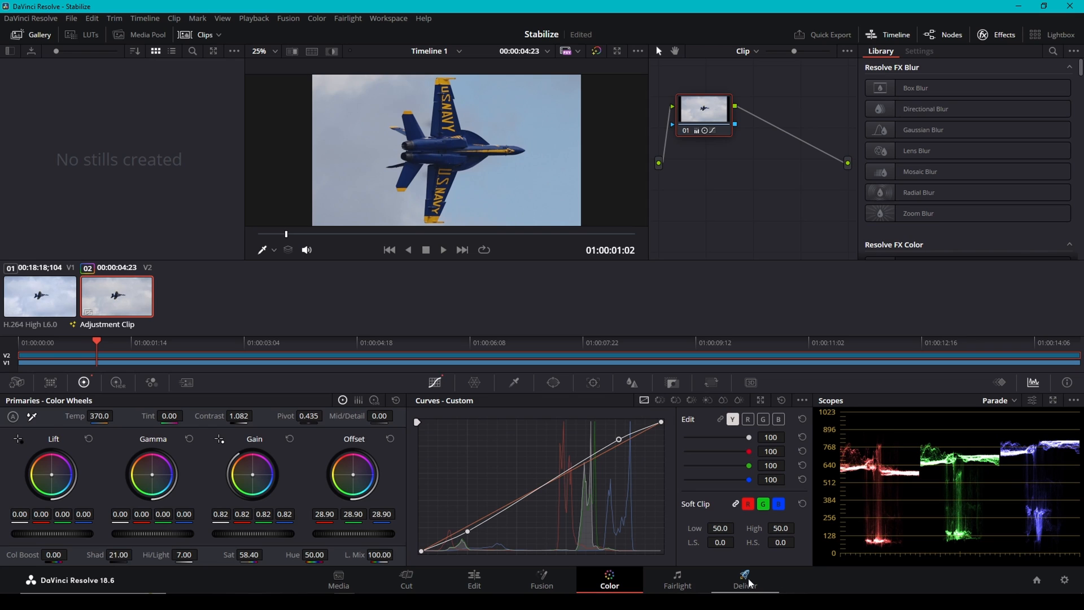
Step: On the Deliver page, set the export format to MP4, trying vertical 1080x1920 then keeping 1920x1080
click(745, 580)
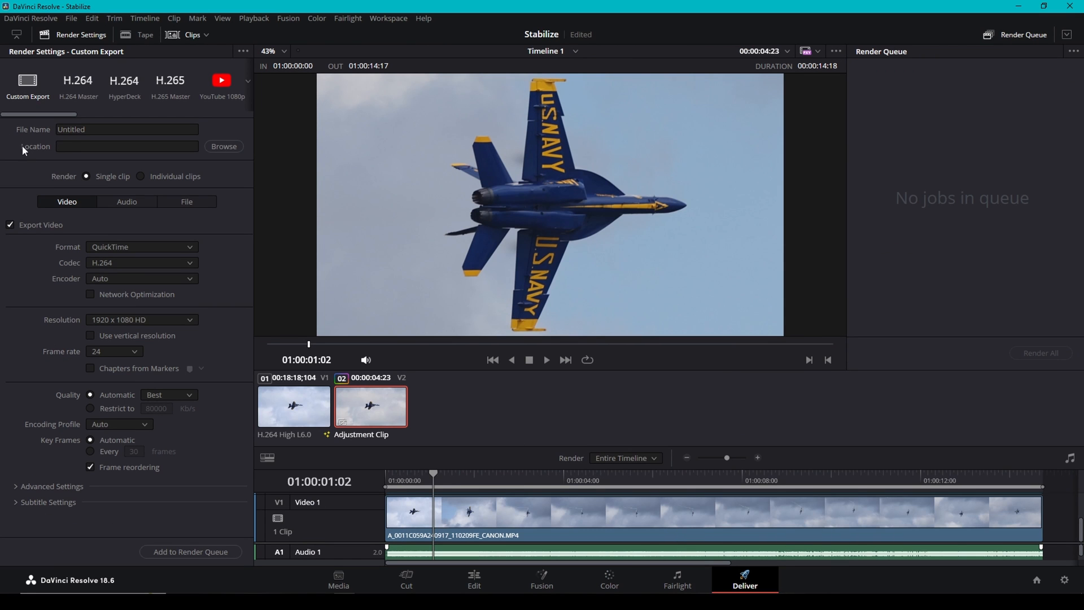
mouse_move(248, 95)
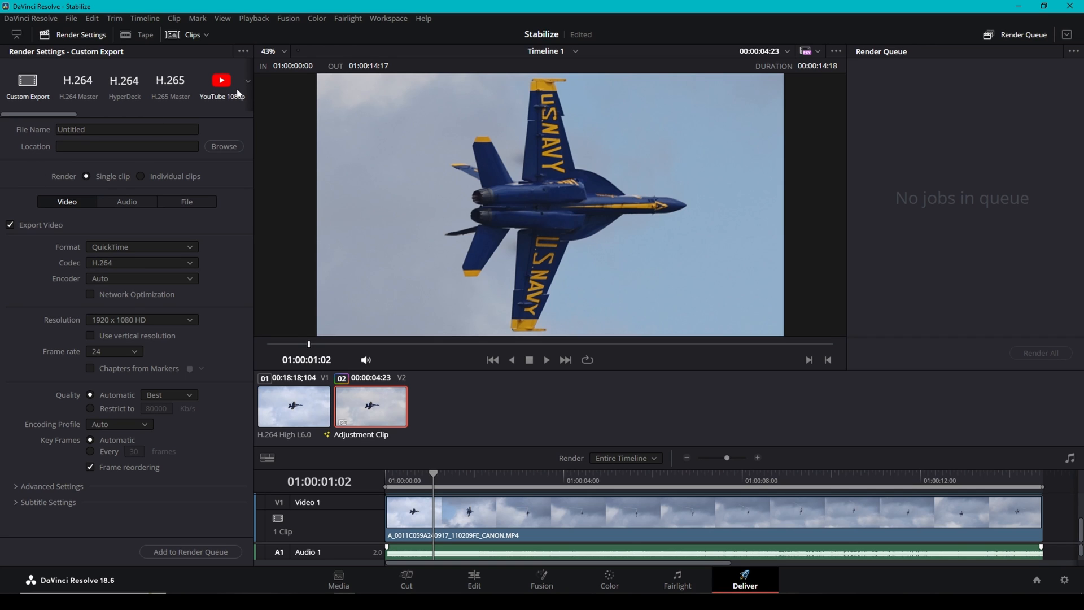
mouse_move(12, 137)
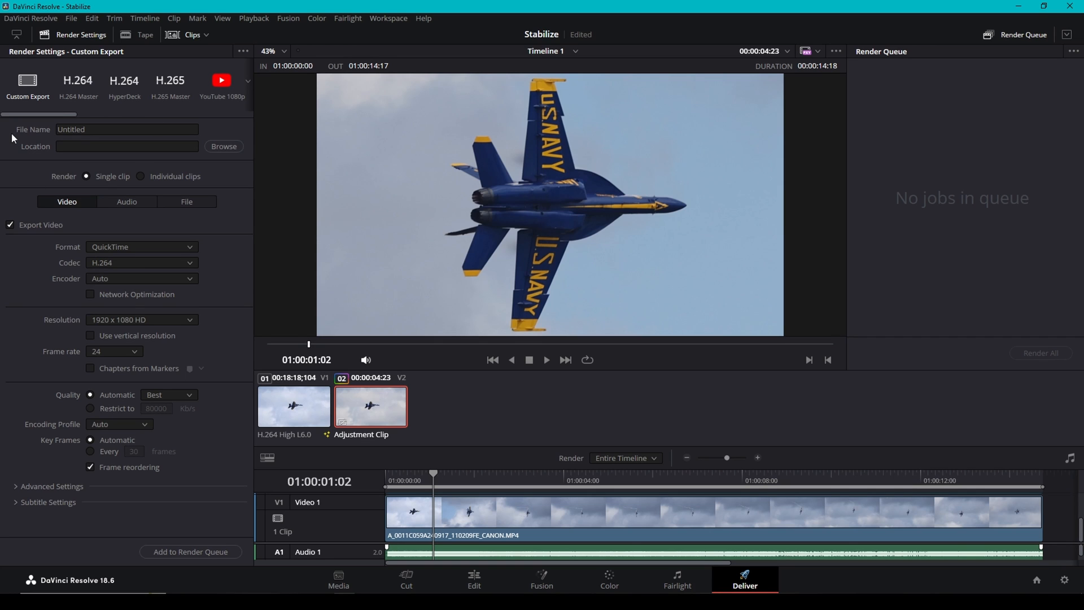
mouse_move(120, 530)
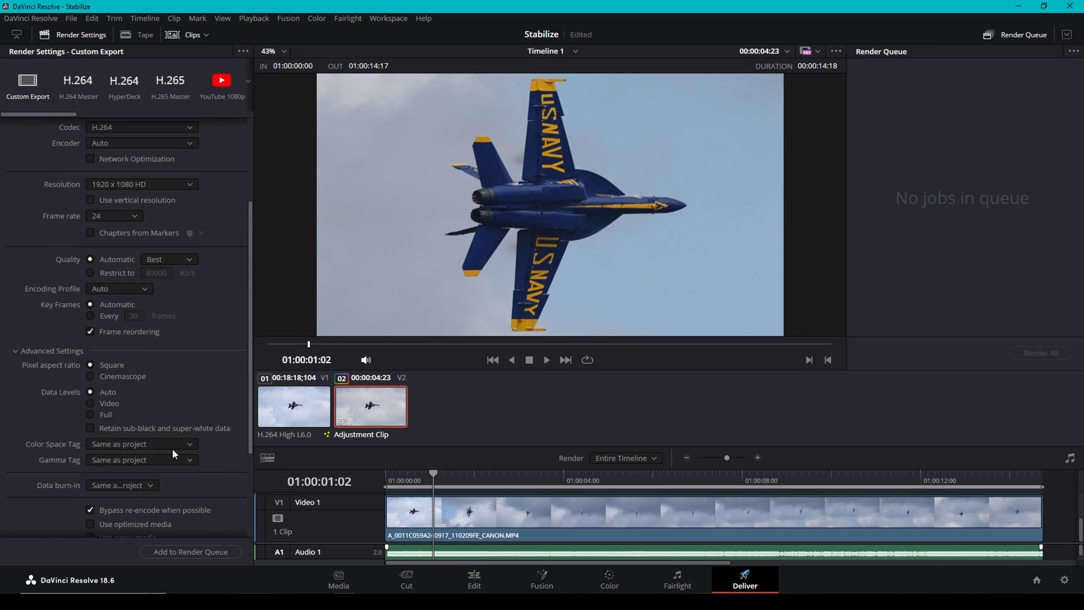
scroll(down, 3)
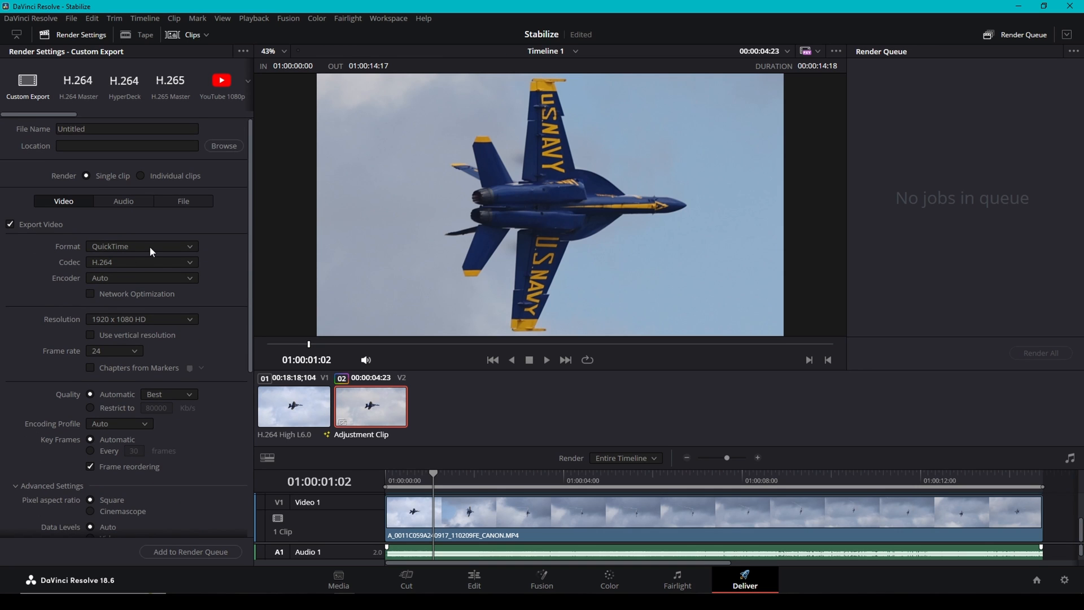
click(143, 246)
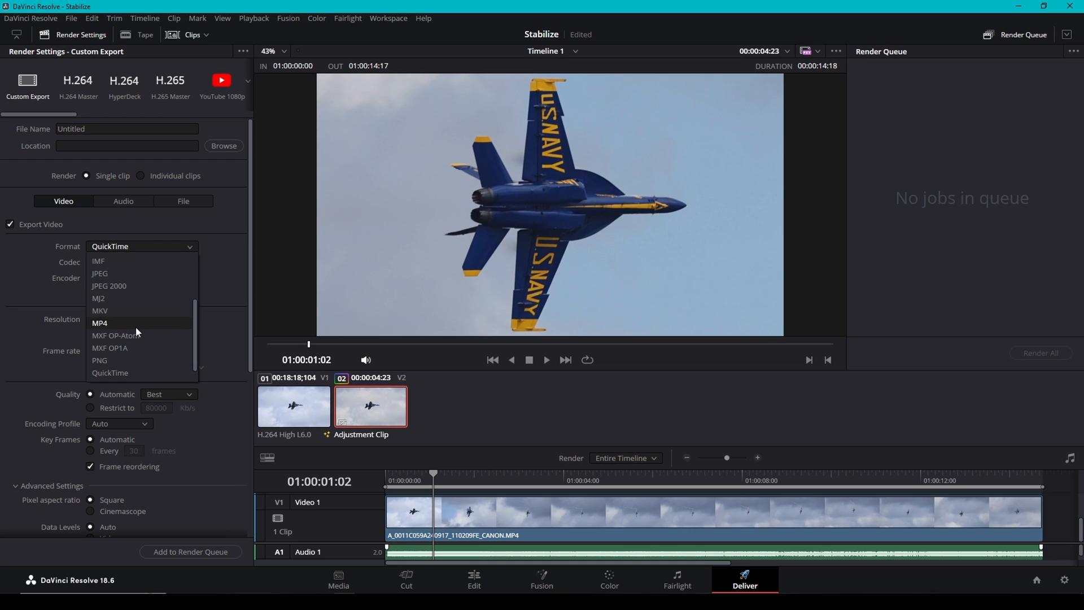
click(99, 323)
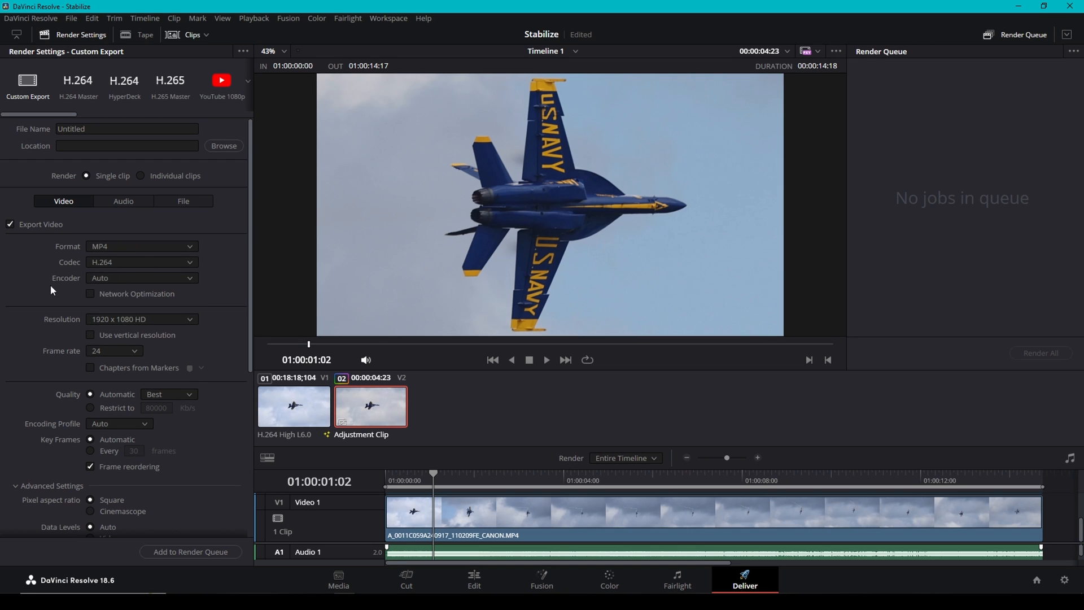
mouse_move(165, 327)
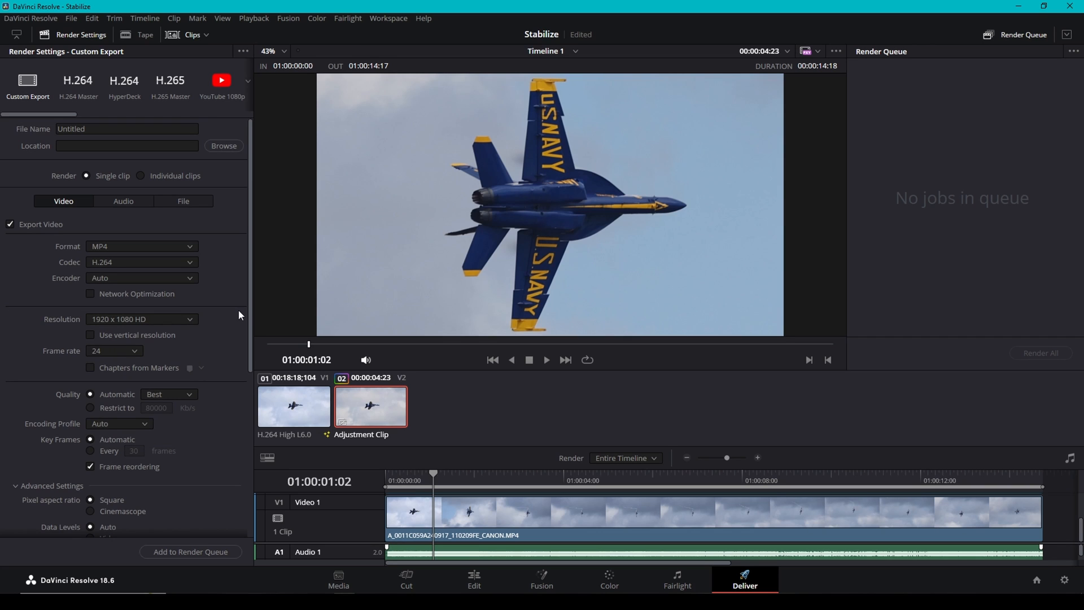
mouse_move(107, 339)
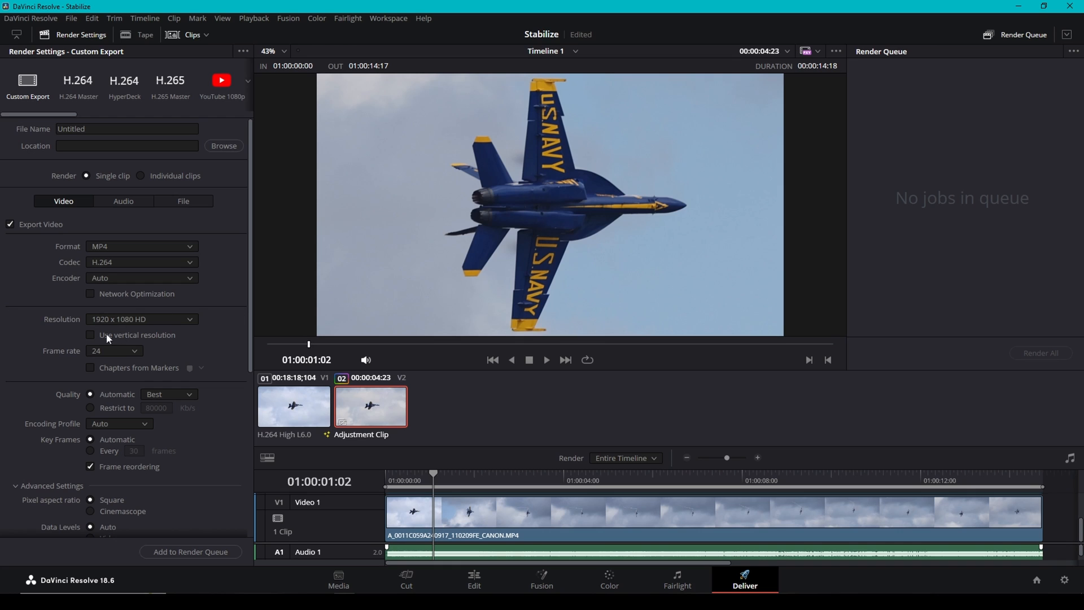
click(91, 335)
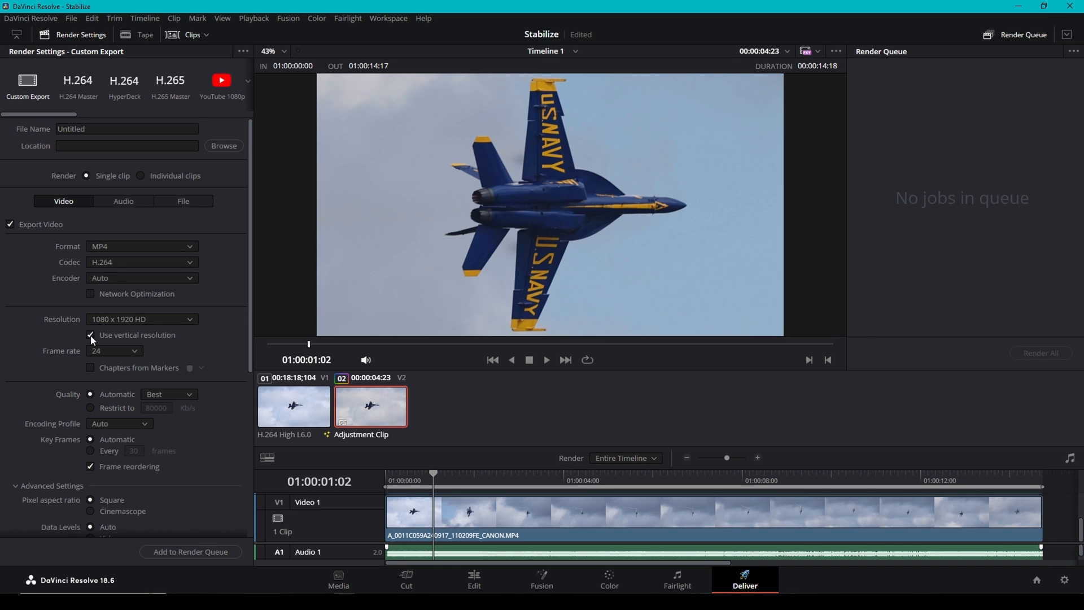
click(91, 335)
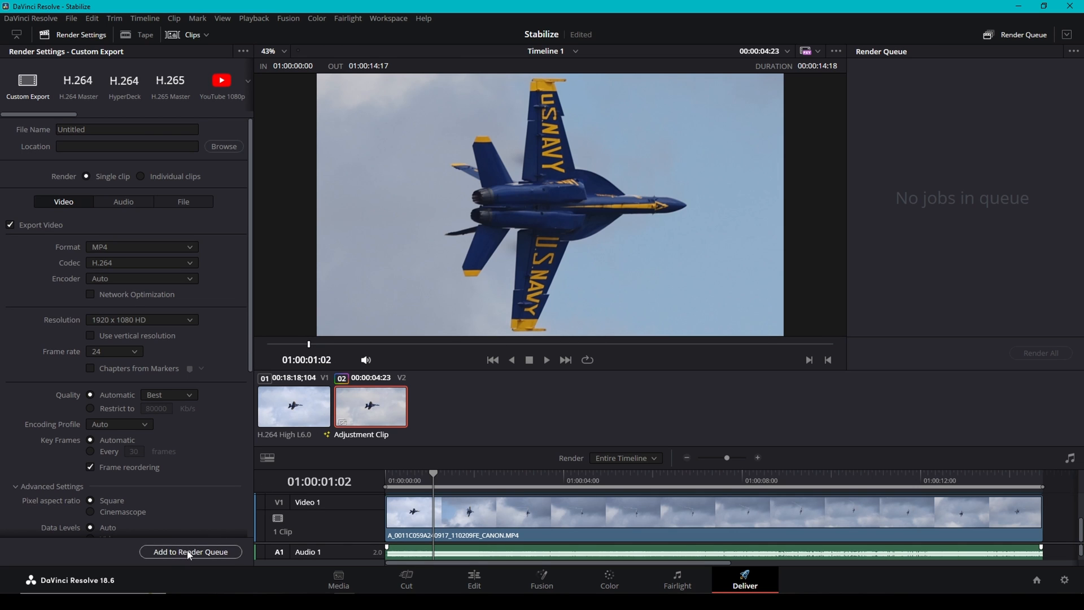
Step: Queue Timeline 1 for render as 'Stabilize' and start rendering the job
click(223, 145)
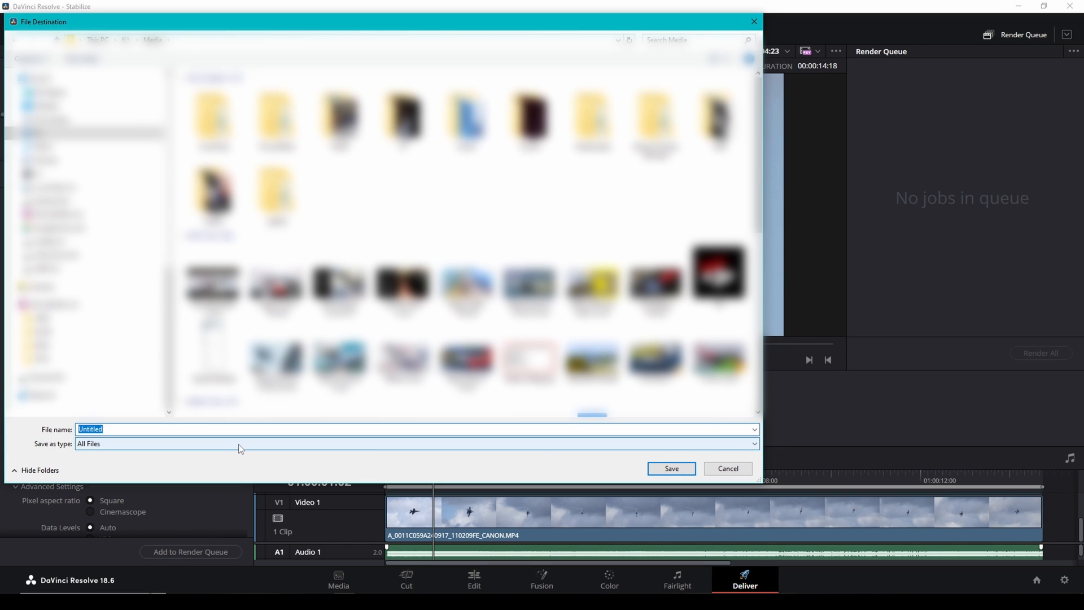
text(Stabiliz)
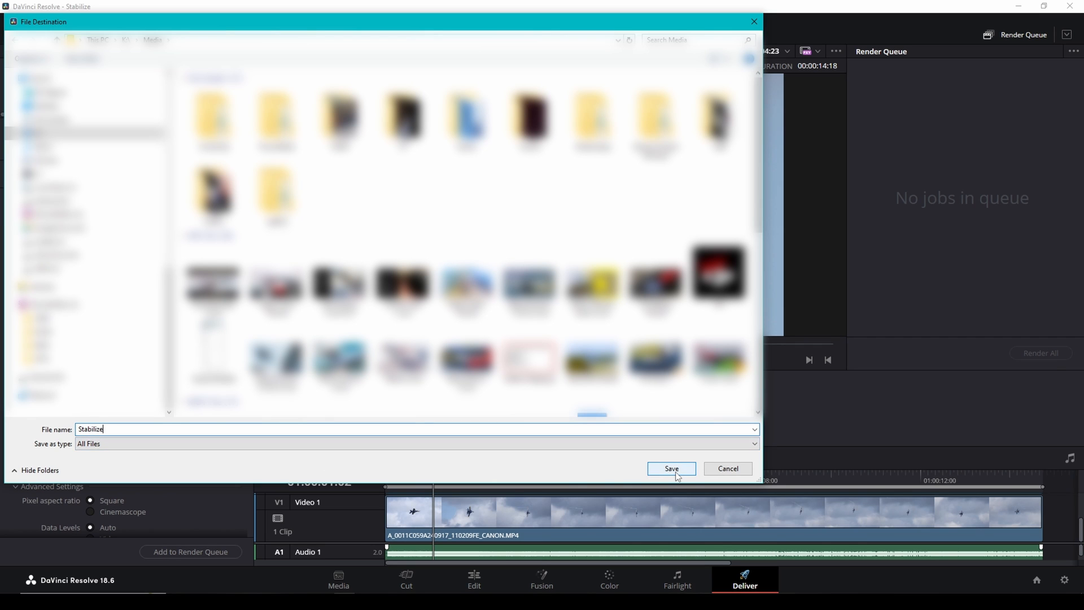
click(670, 468)
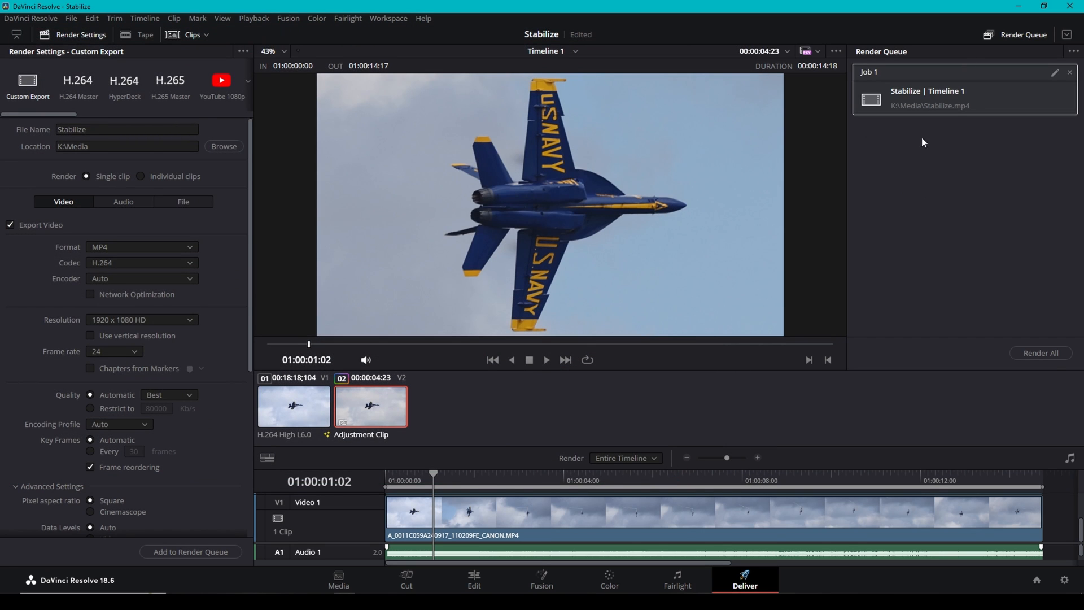
mouse_move(914, 320)
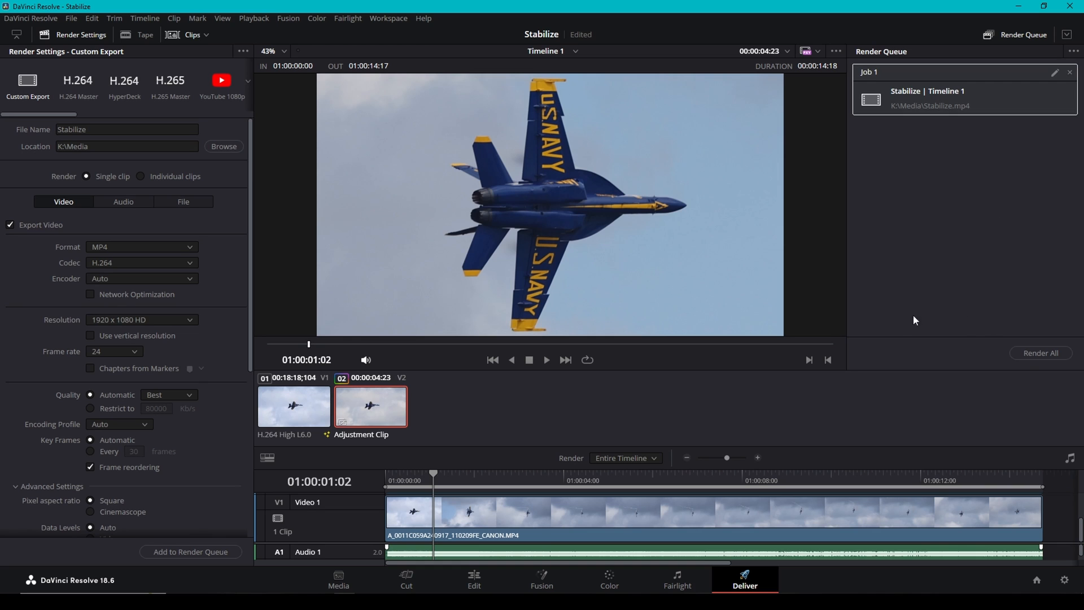
click(1040, 352)
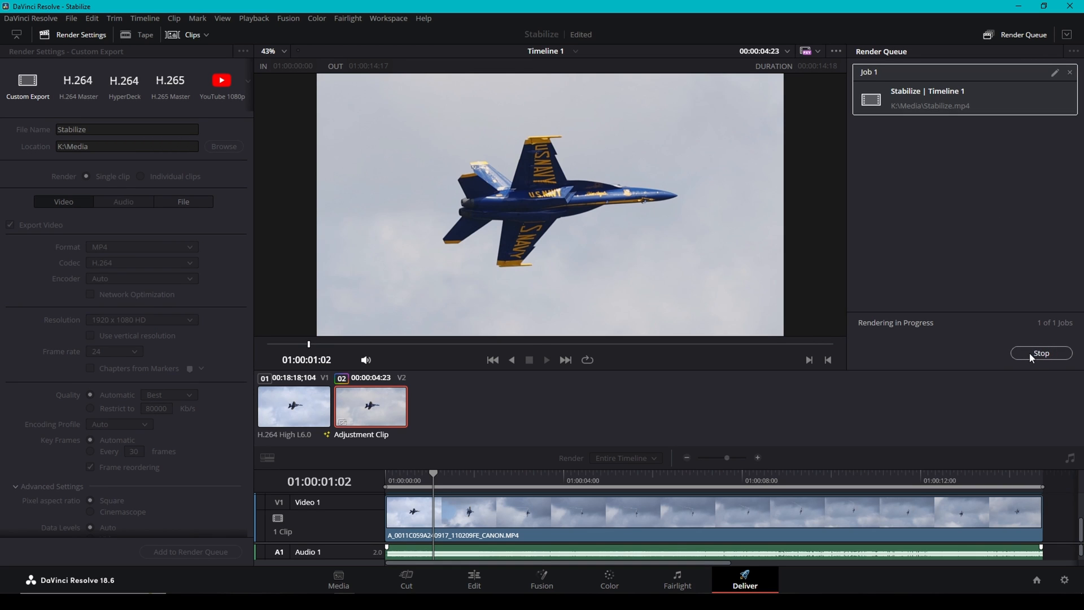